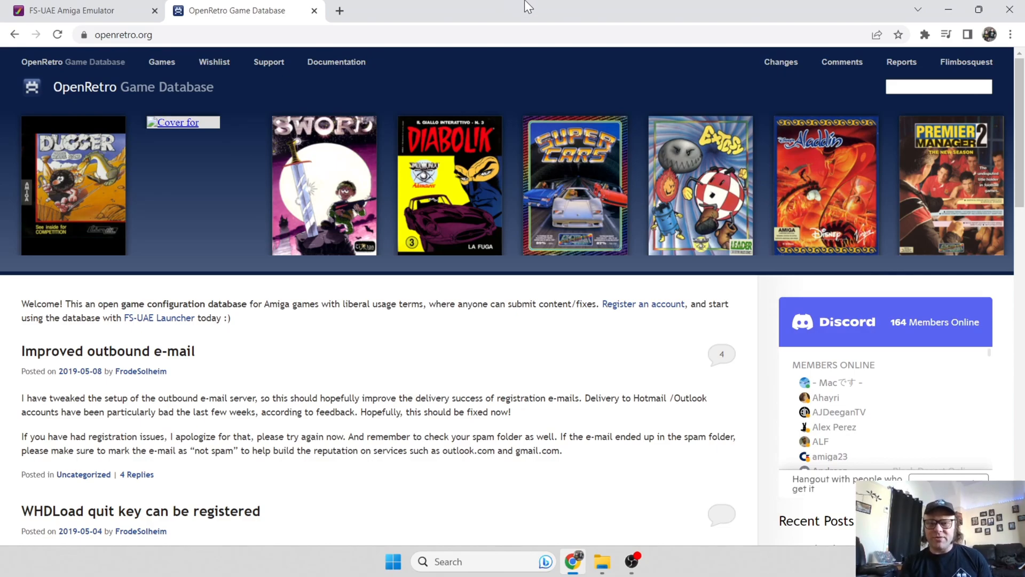
{"action": "mouse_move", "coordinate": [562, 7]}
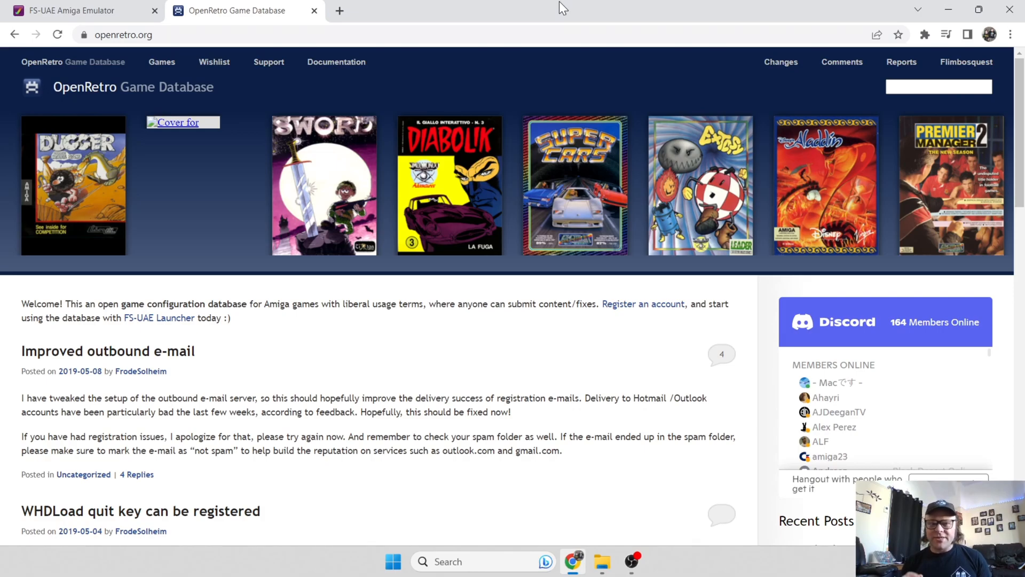
{"action": "mouse_move", "coordinate": [535, 25]}
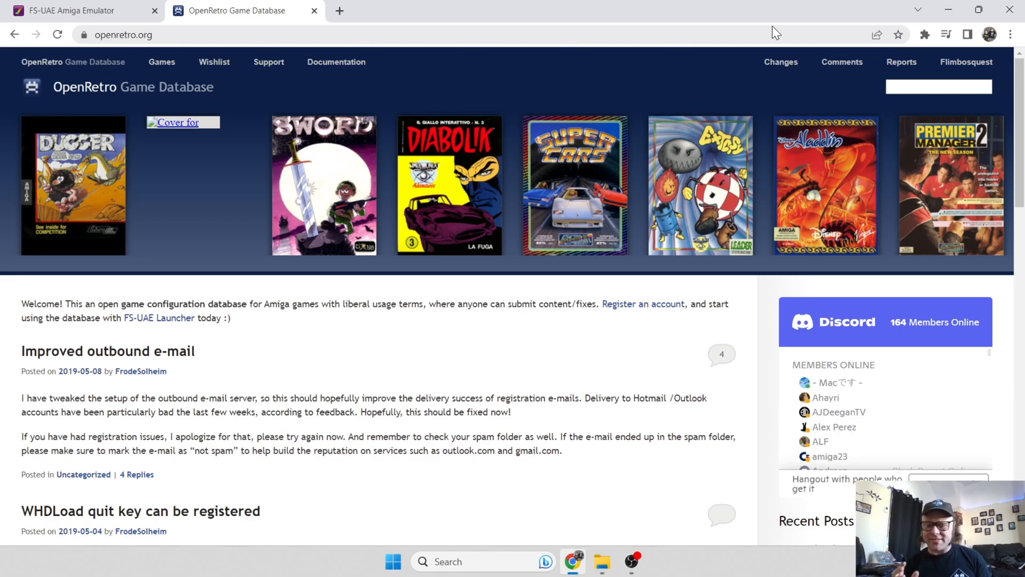
{"action": "mouse_move", "coordinate": [595, 6]}
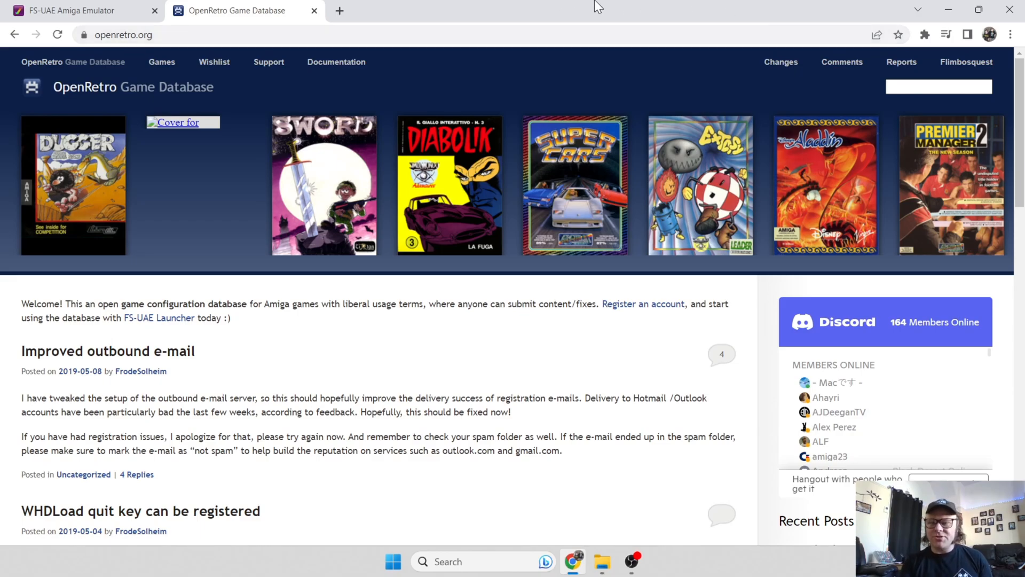
{"action": "mouse_move", "coordinate": [464, 6]}
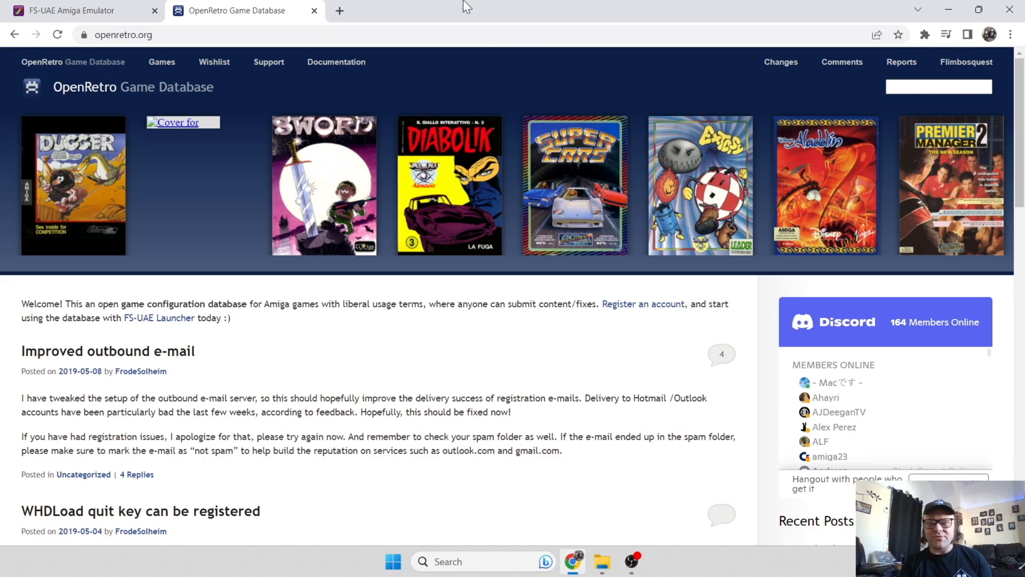
From fs-uae.net's download page, get the FS-UAE and FS-UAE-Launcher Windows x86-64 zips.
{"action": "left_click", "coordinate": [73, 11]}
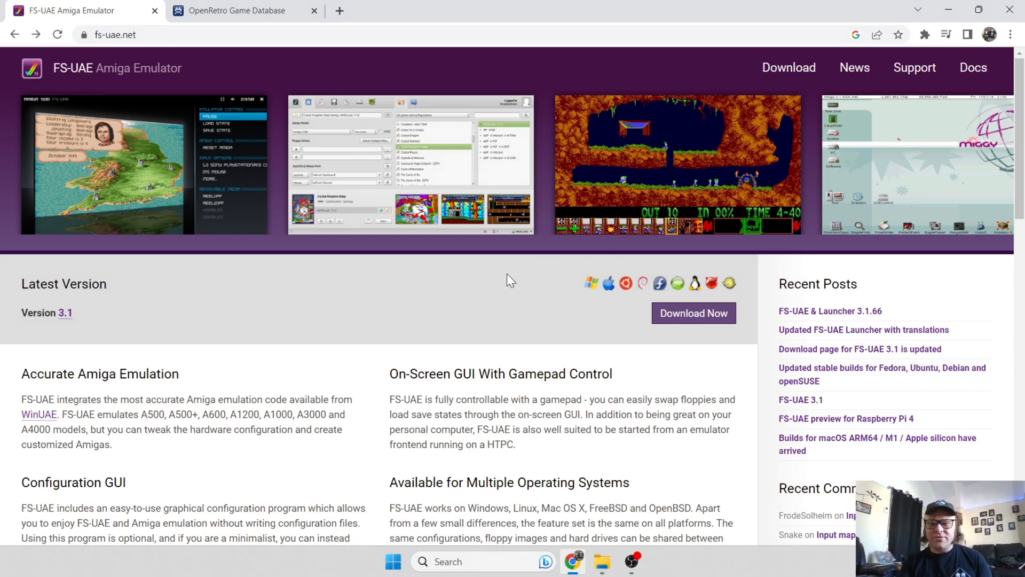
{"action": "mouse_move", "coordinate": [693, 313]}
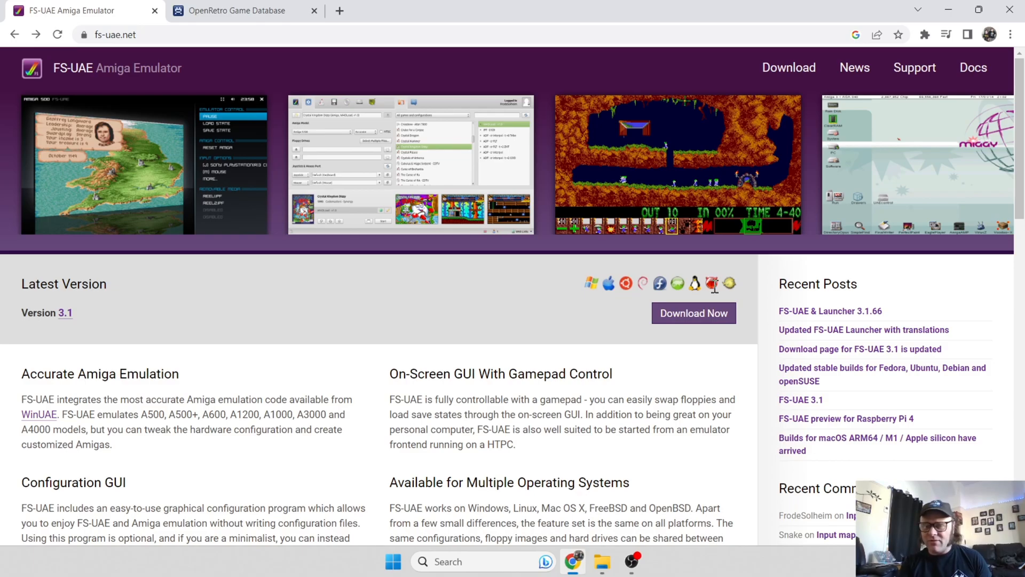
{"action": "mouse_move", "coordinate": [643, 299]}
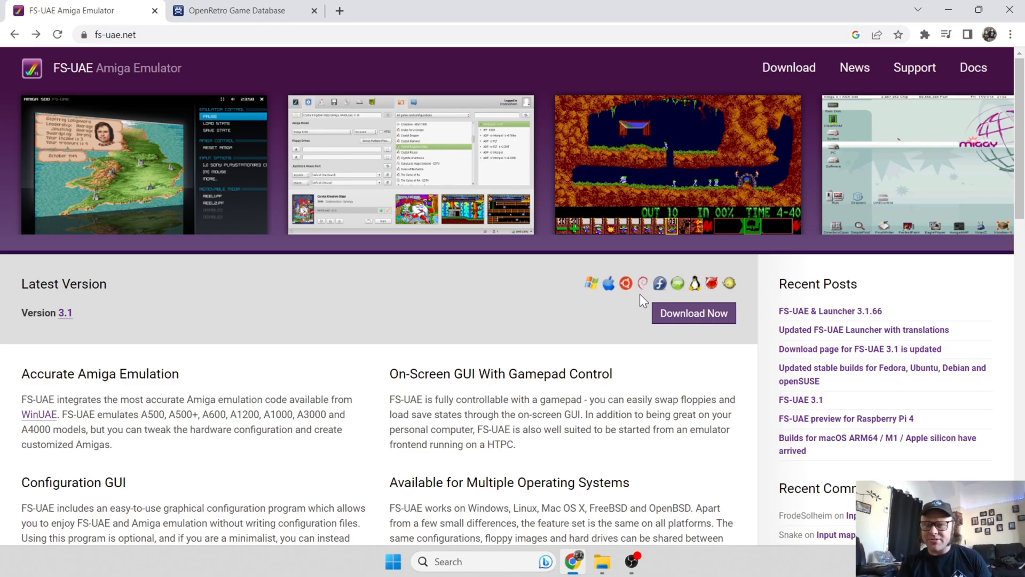
{"action": "mouse_move", "coordinate": [694, 283]}
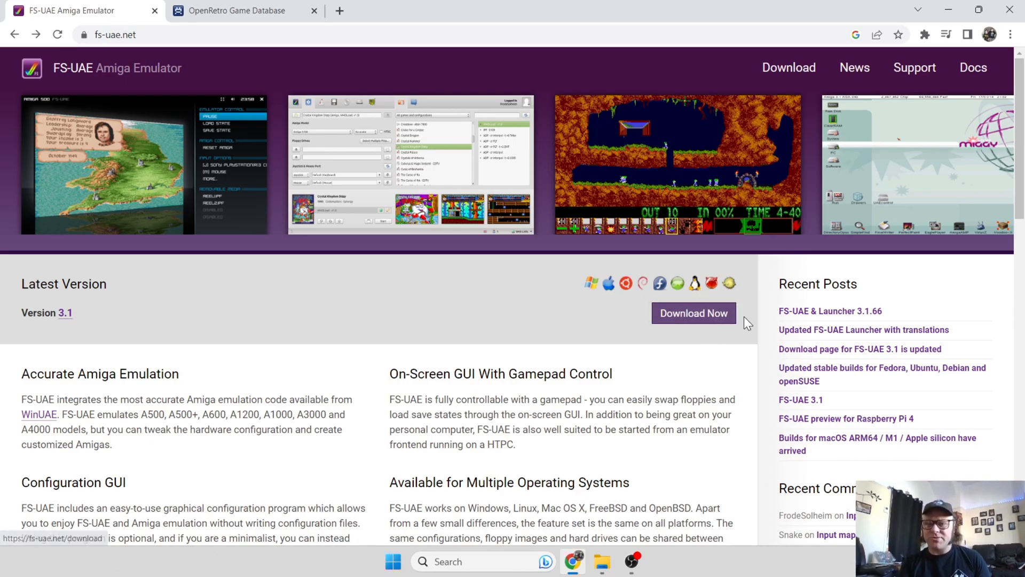
{"action": "left_click", "coordinate": [693, 314]}
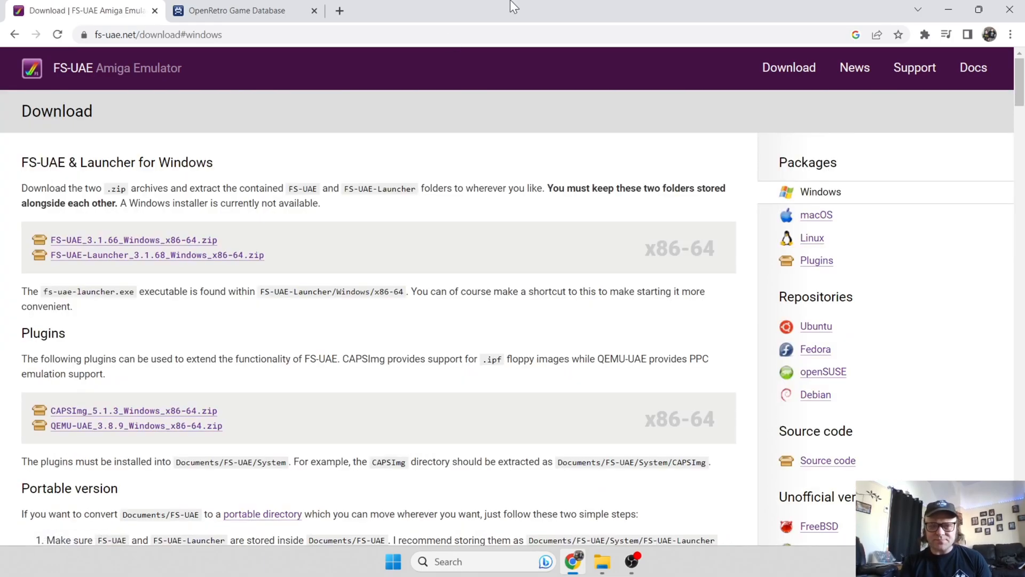
{"action": "mouse_move", "coordinate": [98, 181]}
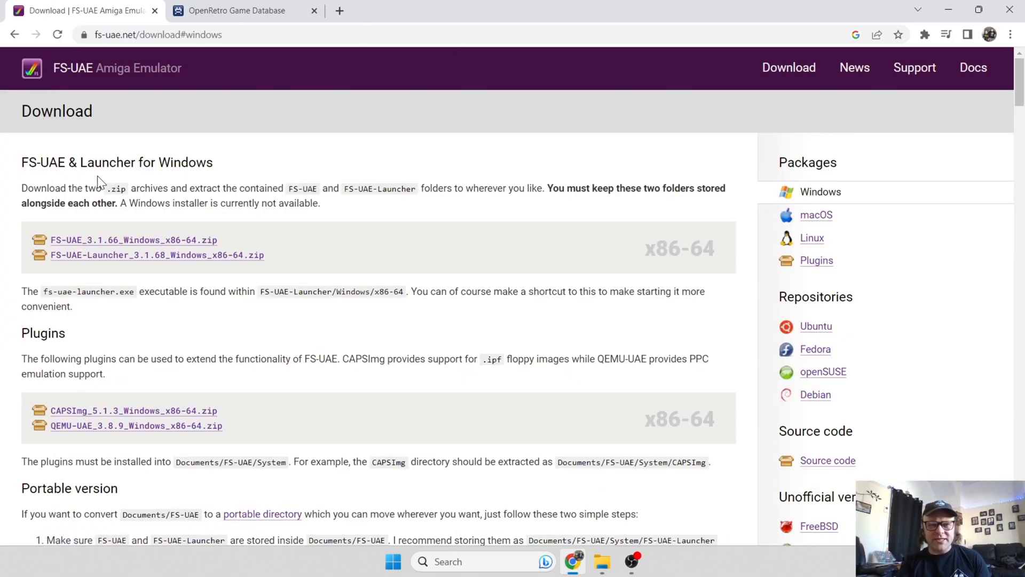
{"action": "mouse_move", "coordinate": [203, 180]}
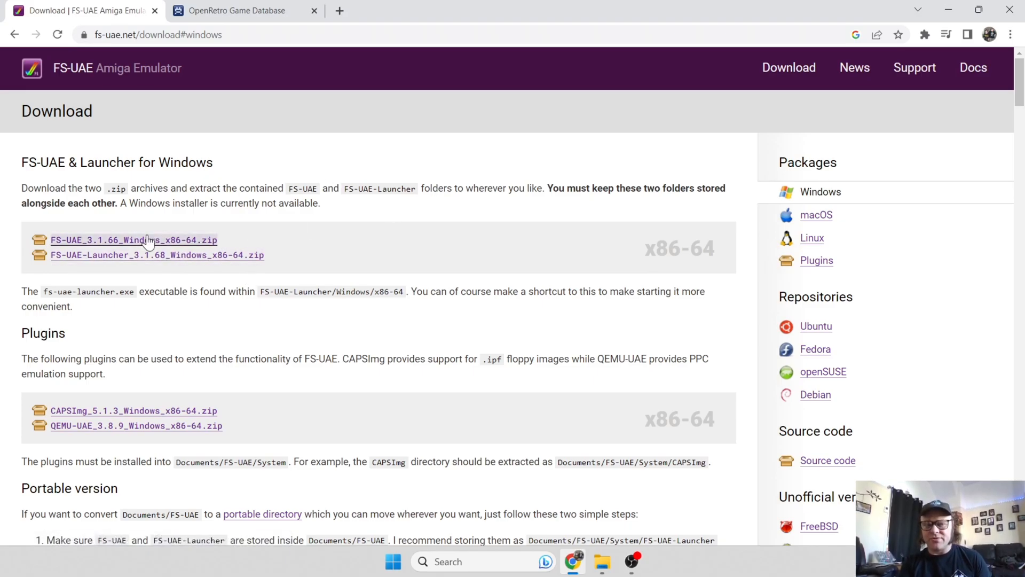
{"action": "left_click", "coordinate": [134, 239]}
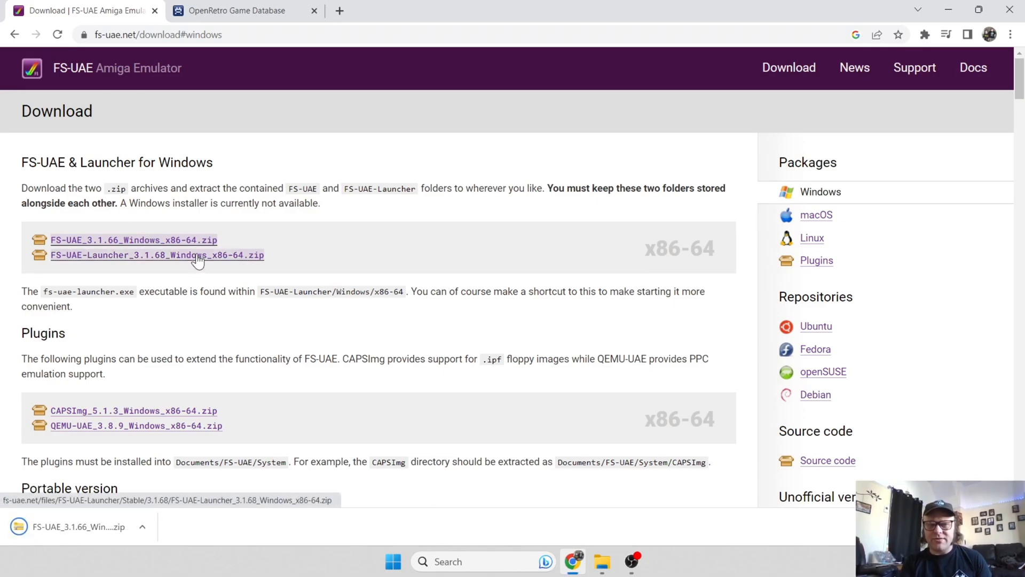
{"action": "left_click", "coordinate": [157, 255]}
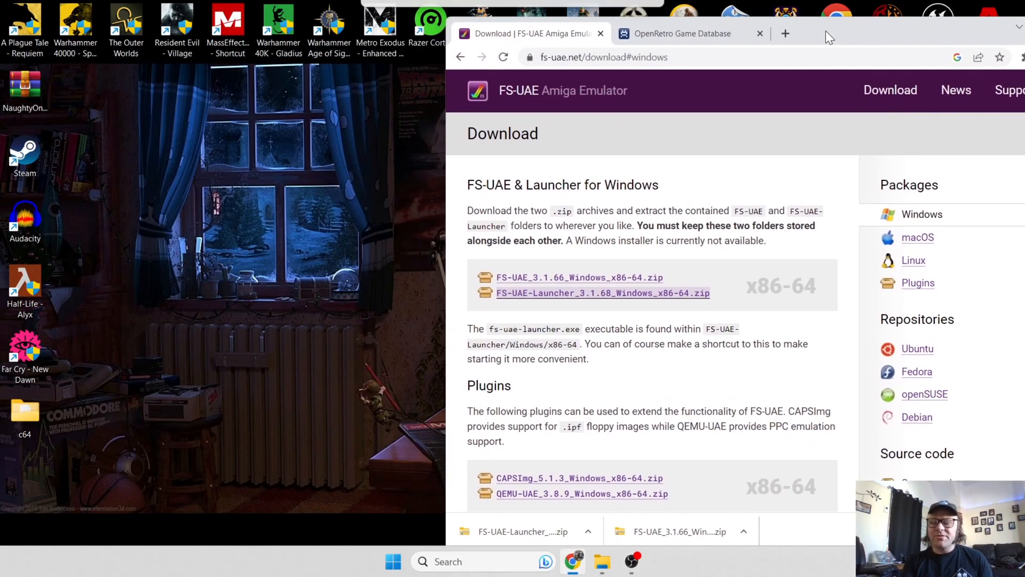
Make a new desktop folder named winuae and drag both FS-UAE zip archives into it.
{"action": "right_click", "coordinate": [160, 206]}
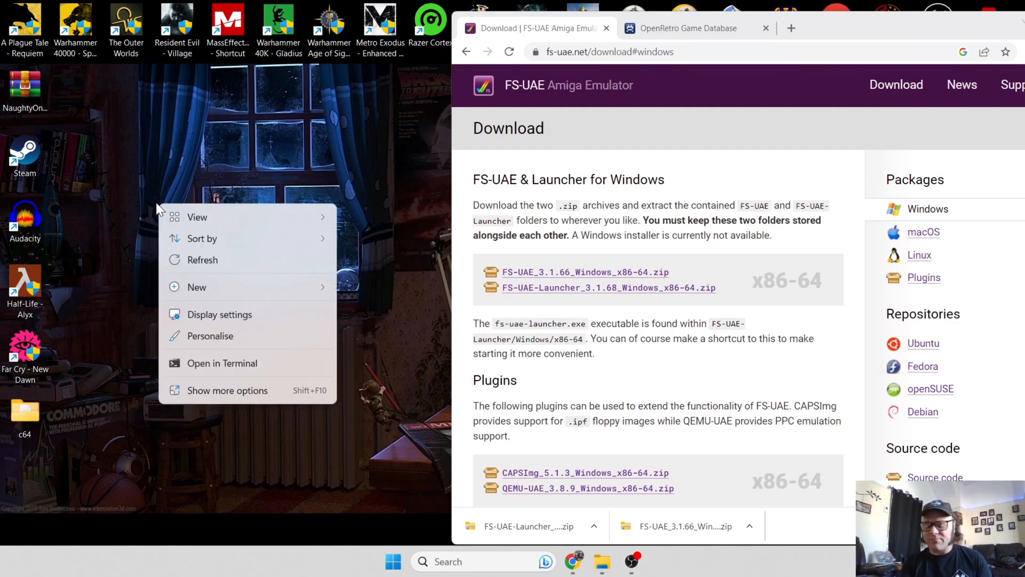
{"action": "left_click", "coordinate": [197, 286]}
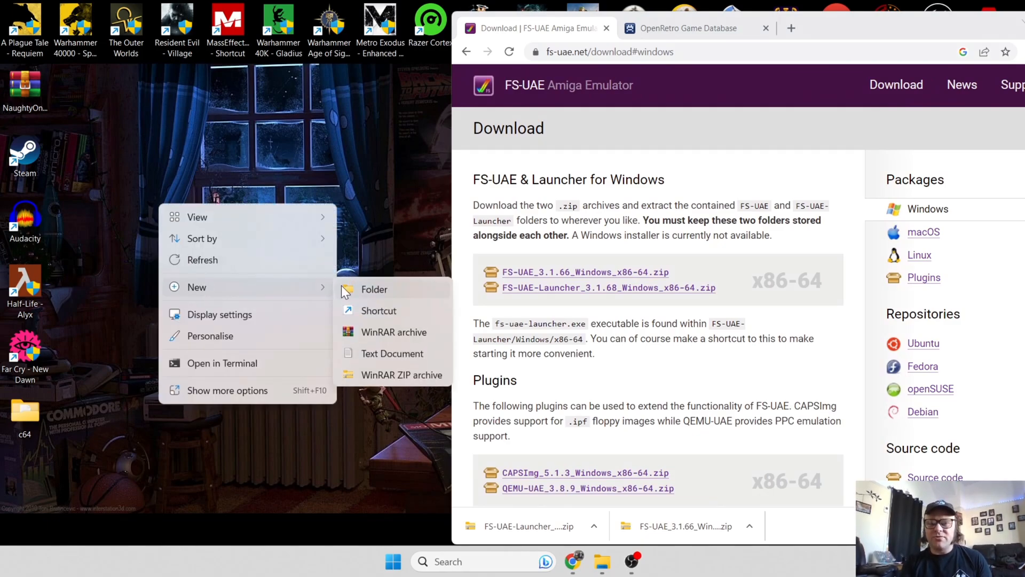
{"action": "left_click", "coordinate": [373, 288]}
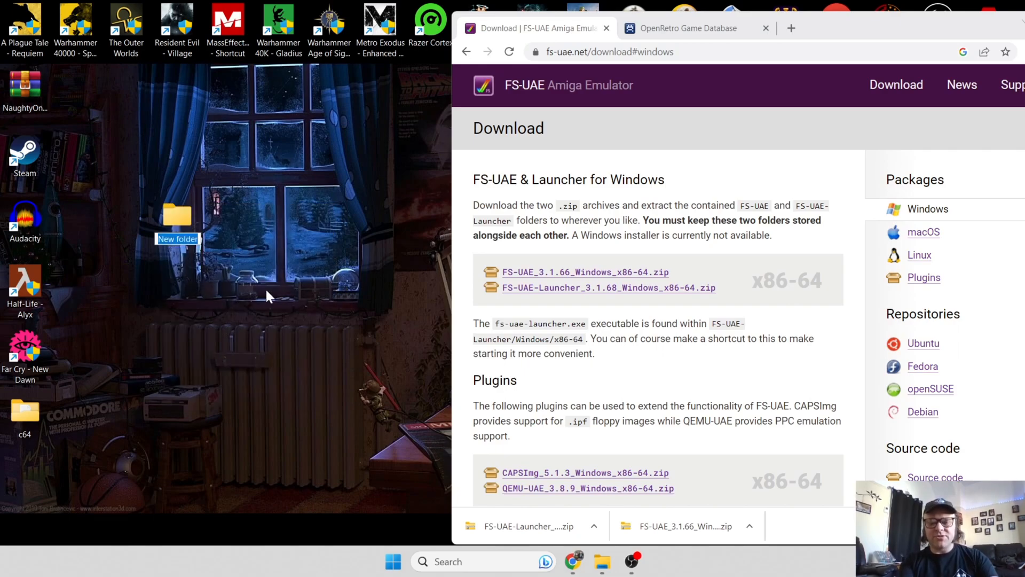
{"action": "type", "text": "winuae"}
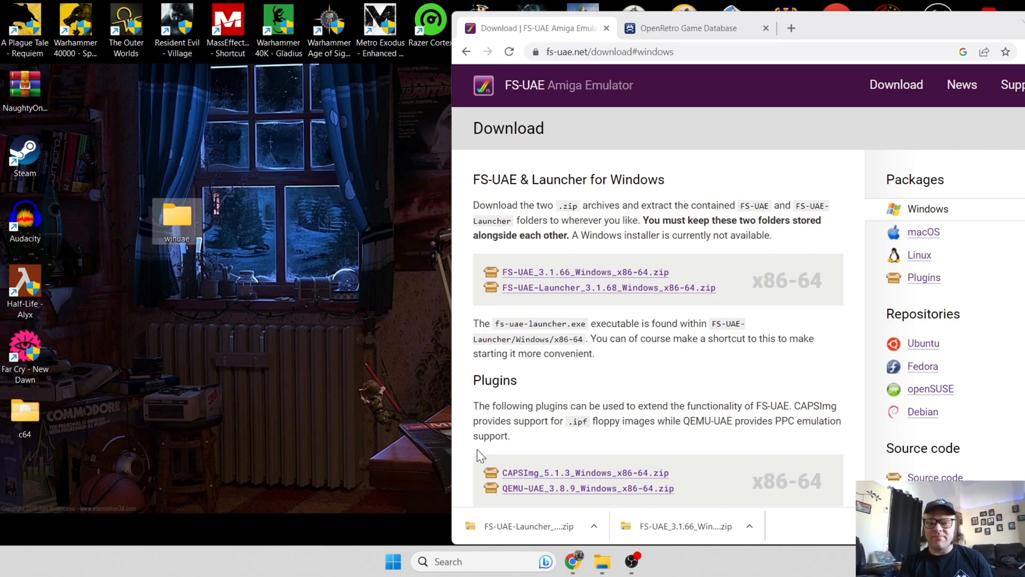
{"action": "mouse_move", "coordinate": [516, 529]}
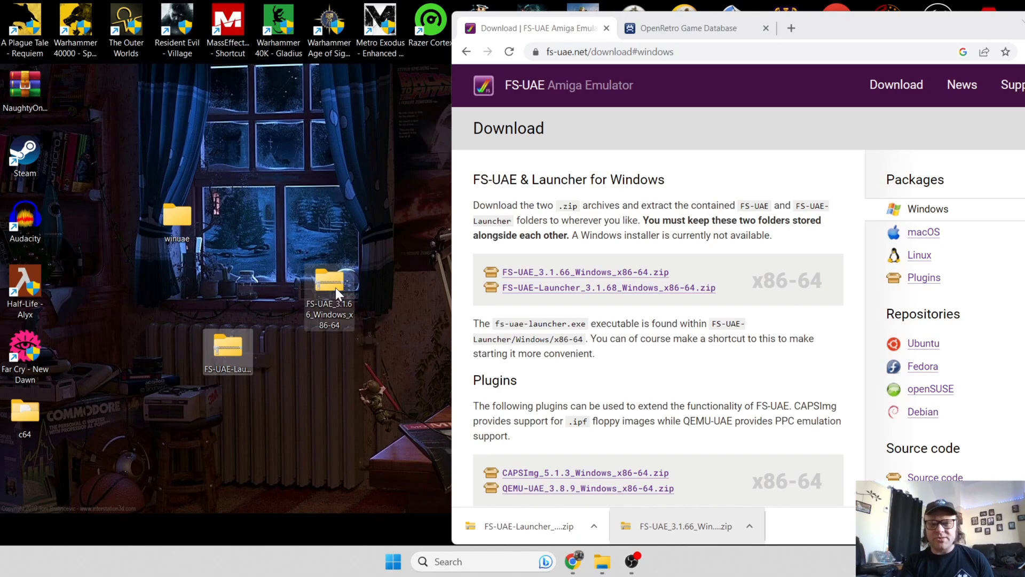
{"action": "left_click_drag", "start_coordinate": [330, 294], "coordinate": [180, 216]}
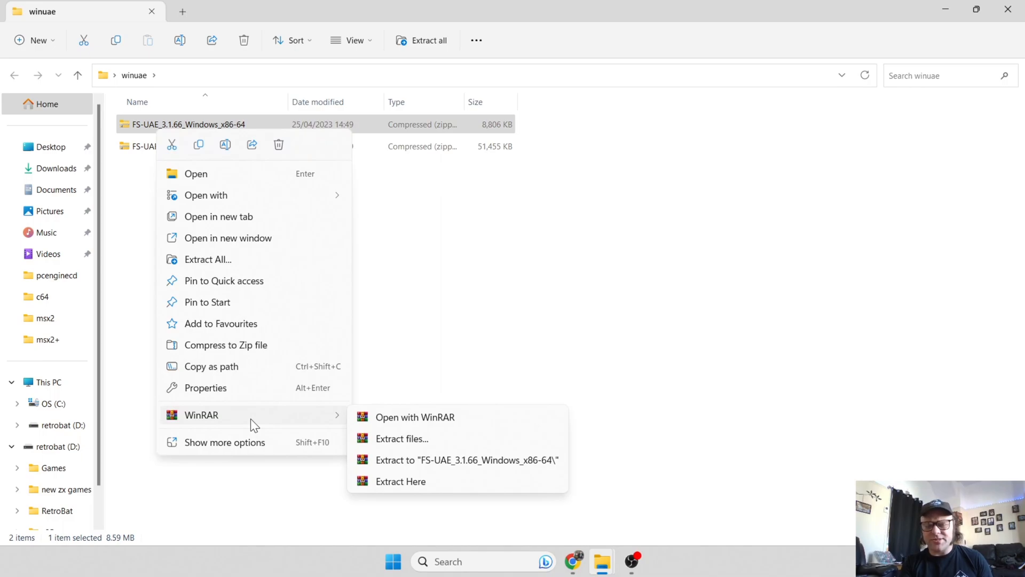
{"action": "mouse_move", "coordinate": [302, 420]}
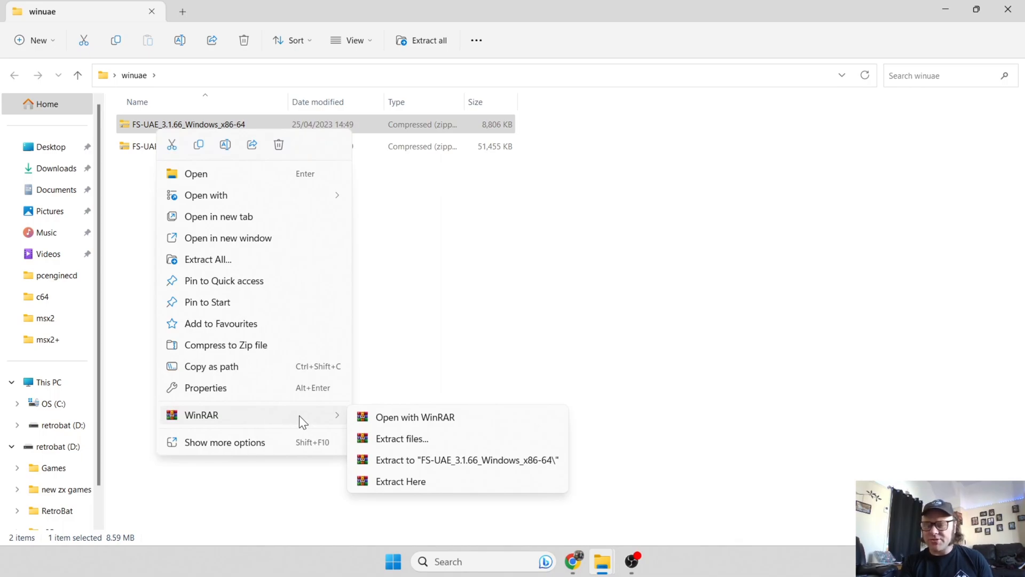
Extract the FS-UAE and FS-UAE-Launcher zips in winuae using WinRAR's Extract Here.
{"action": "left_click", "coordinate": [400, 481]}
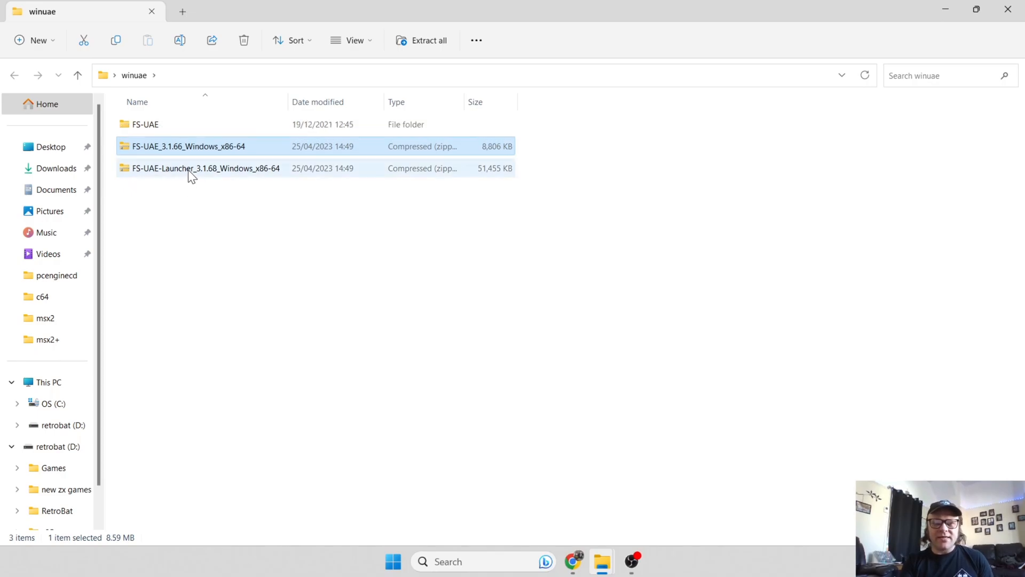
{"action": "right_click", "coordinate": [205, 168]}
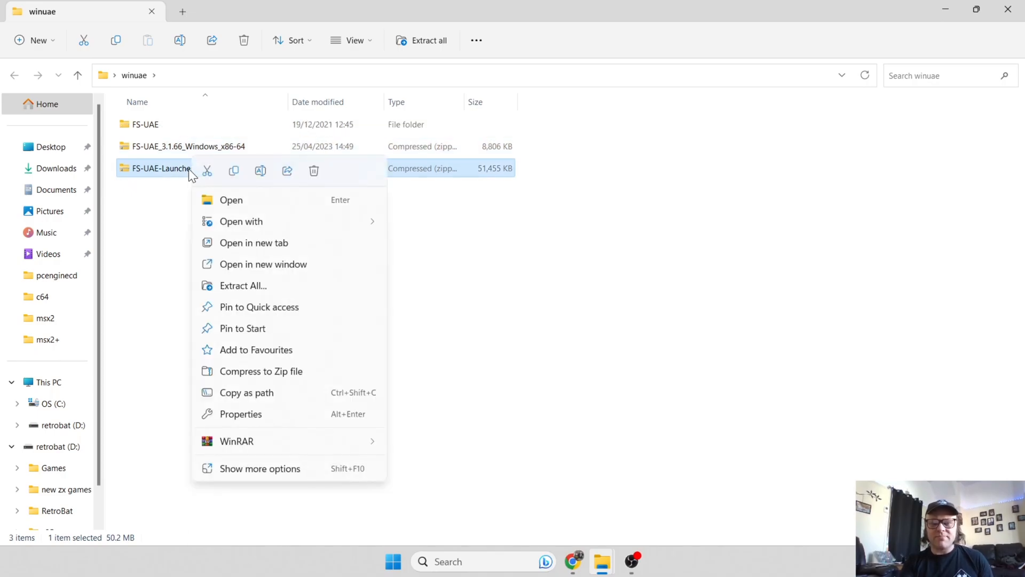
{"action": "mouse_move", "coordinate": [237, 440]}
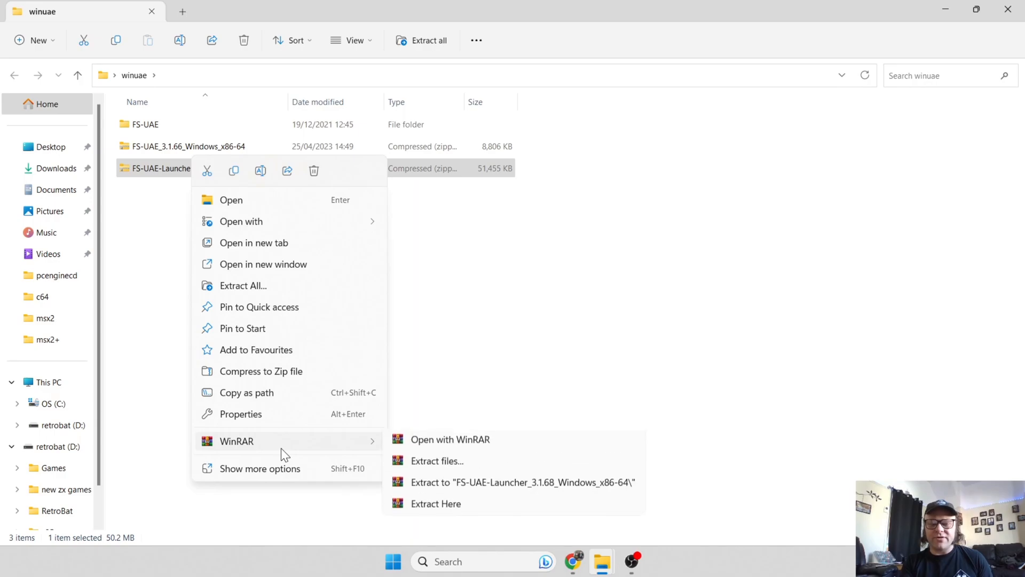
{"action": "left_click", "coordinate": [435, 503]}
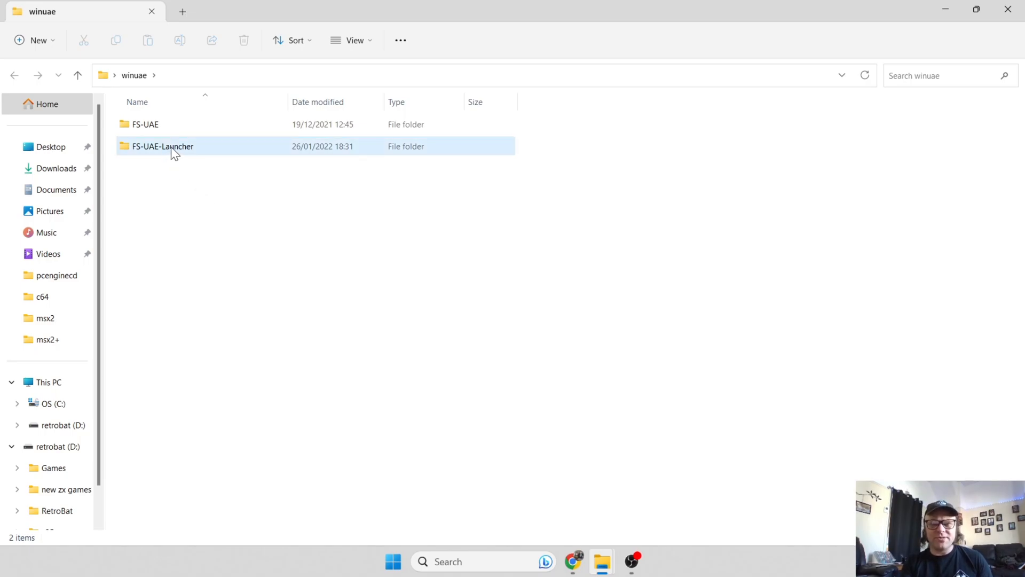
Send fs-uae-launcher from FS-UAE-Launcher\Windows\x86-64 to the desktop as a shortcut.
{"action": "double_click", "coordinate": [162, 146]}
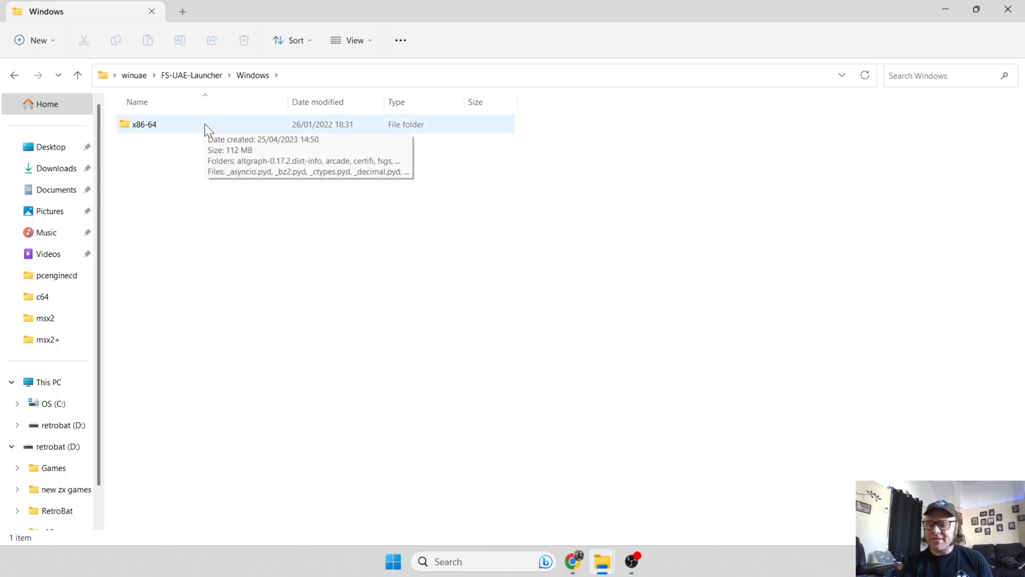
{"action": "double_click", "coordinate": [144, 125]}
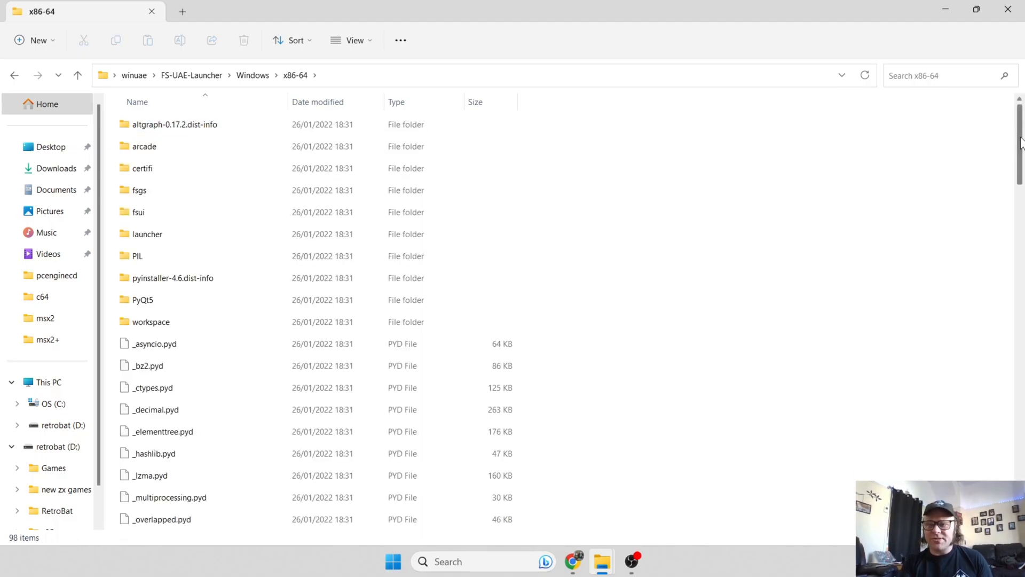
{"action": "scroll", "scroll_direction": "down", "scroll_amount": 3}
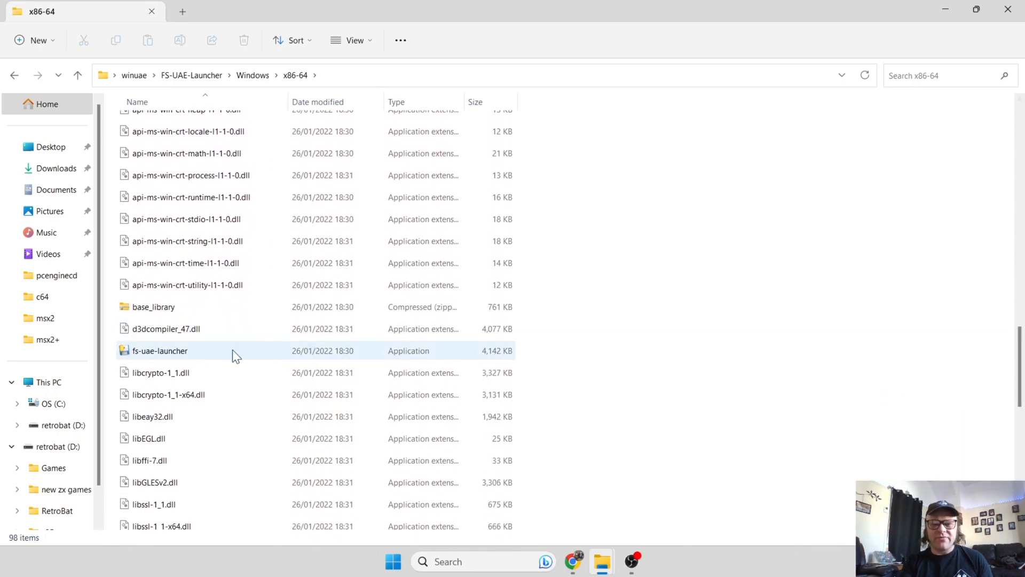
{"action": "left_click", "coordinate": [160, 350]}
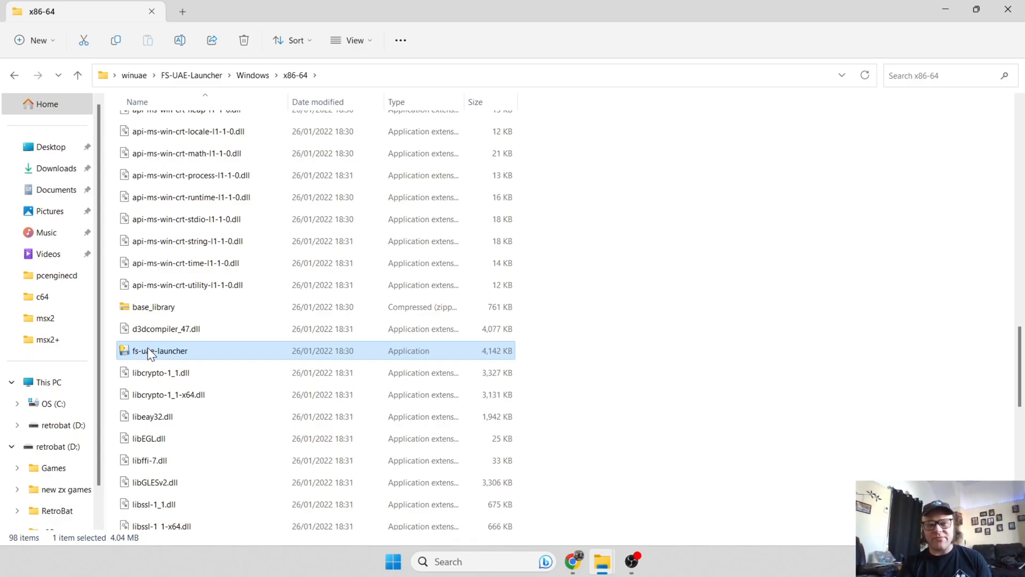
{"action": "right_click", "coordinate": [160, 350]}
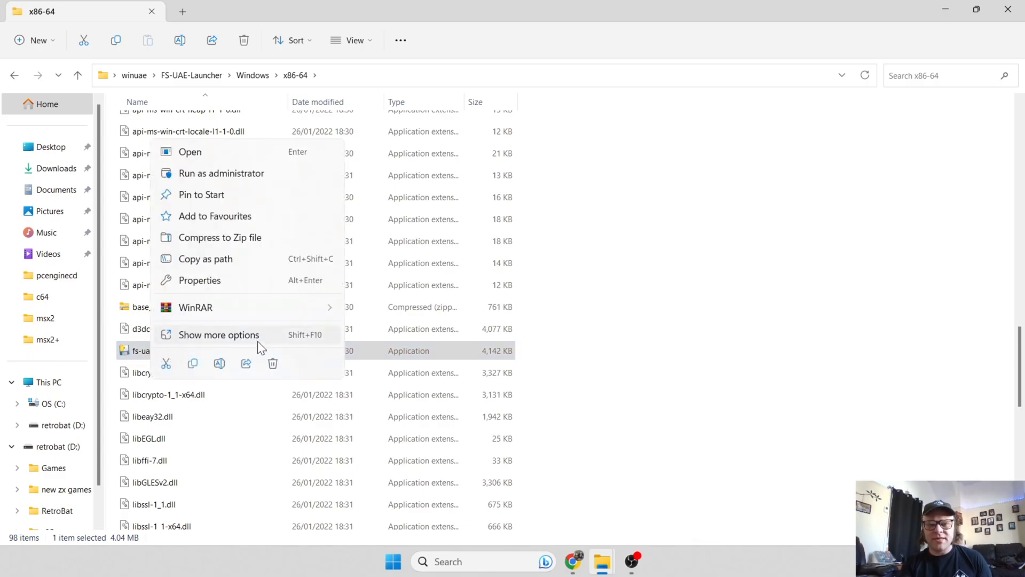
{"action": "left_click", "coordinate": [219, 334]}
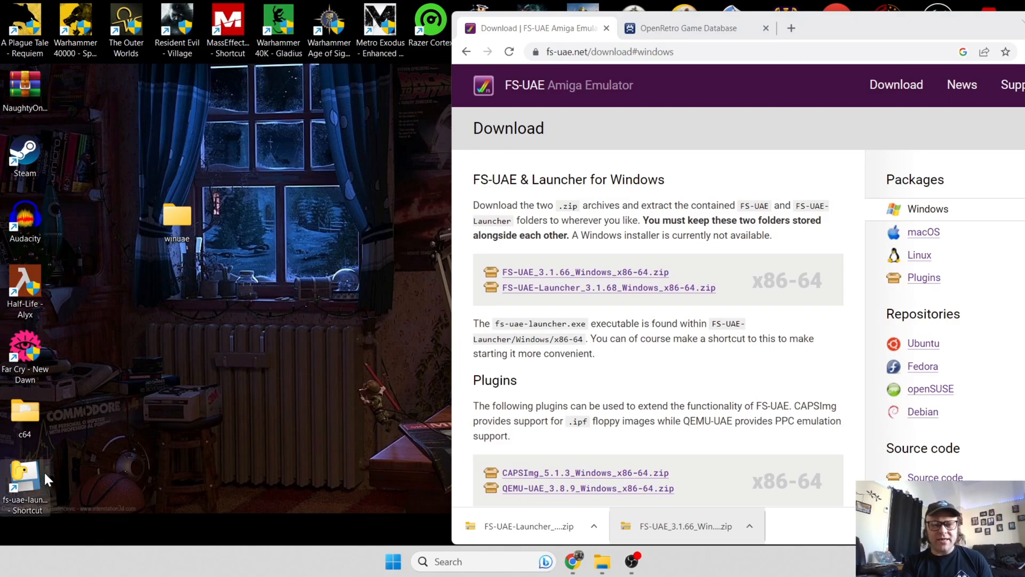
{"action": "mouse_move", "coordinate": [26, 484]}
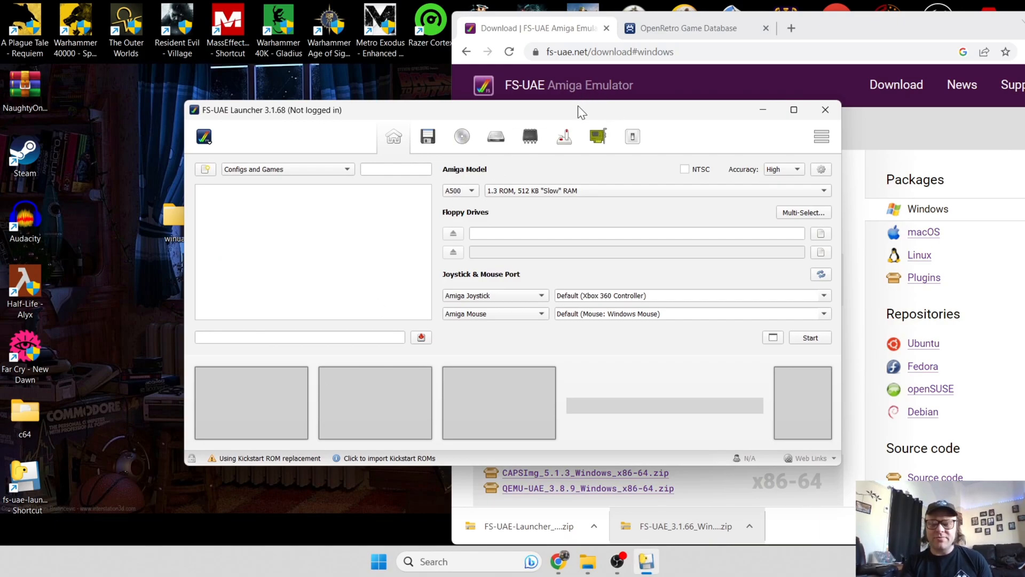
{"action": "mouse_move", "coordinate": [575, 118]}
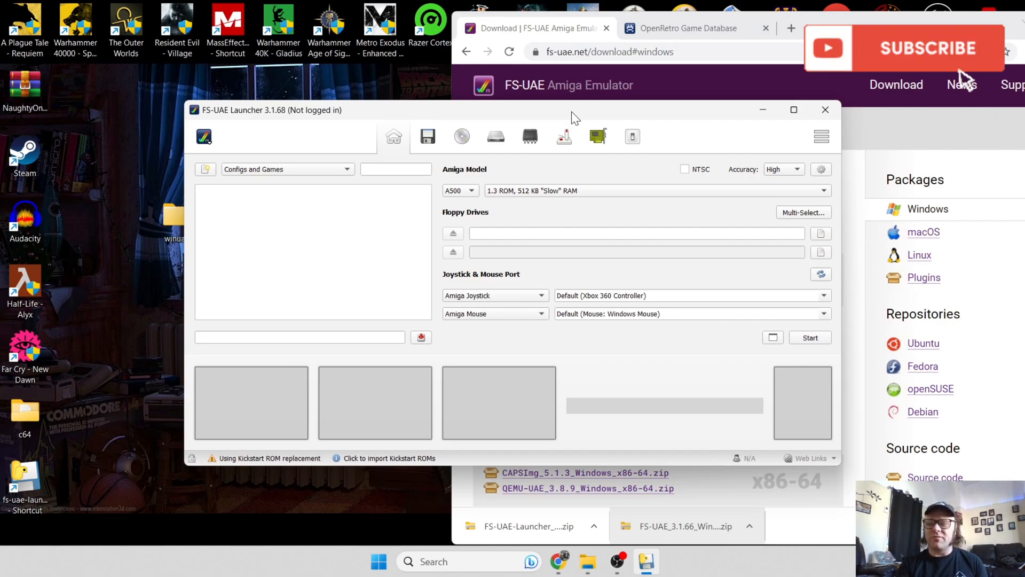
Bring FS-UAE Launcher 3.1.68 to the front and open its FS-UAE logo main menu.
{"action": "left_click", "coordinate": [926, 48]}
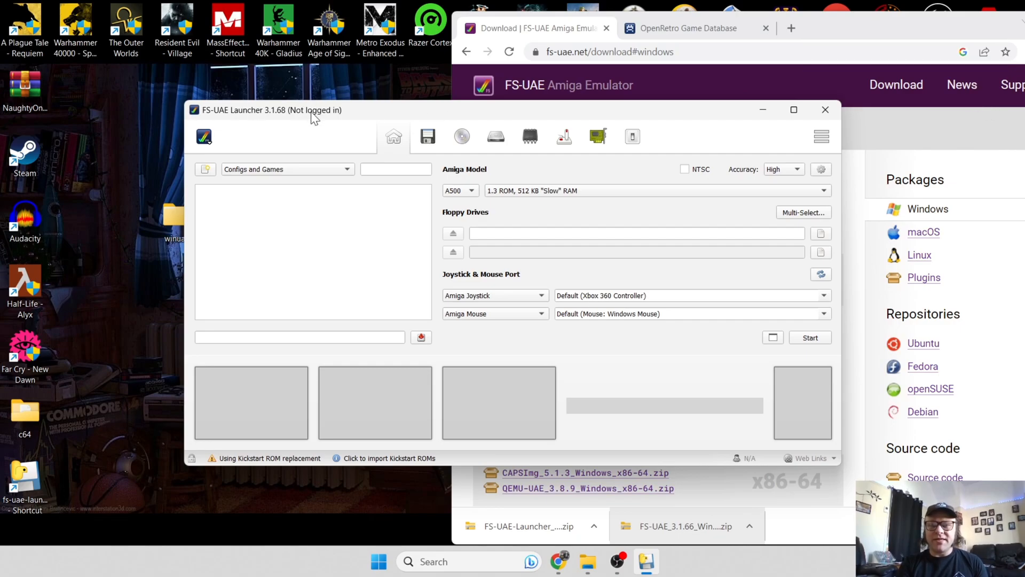
{"action": "mouse_move", "coordinate": [204, 137]}
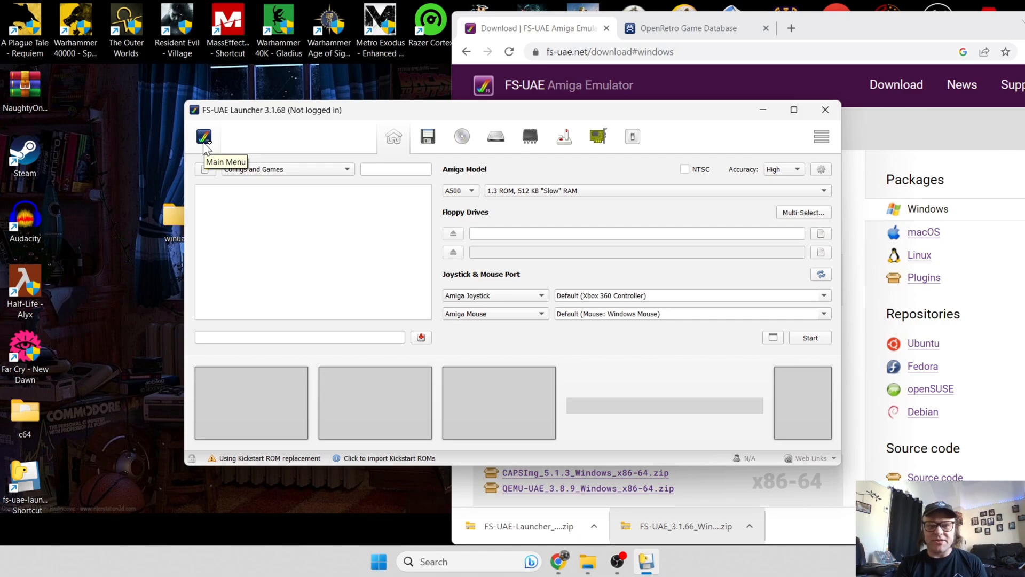
{"action": "mouse_move", "coordinate": [195, 139]}
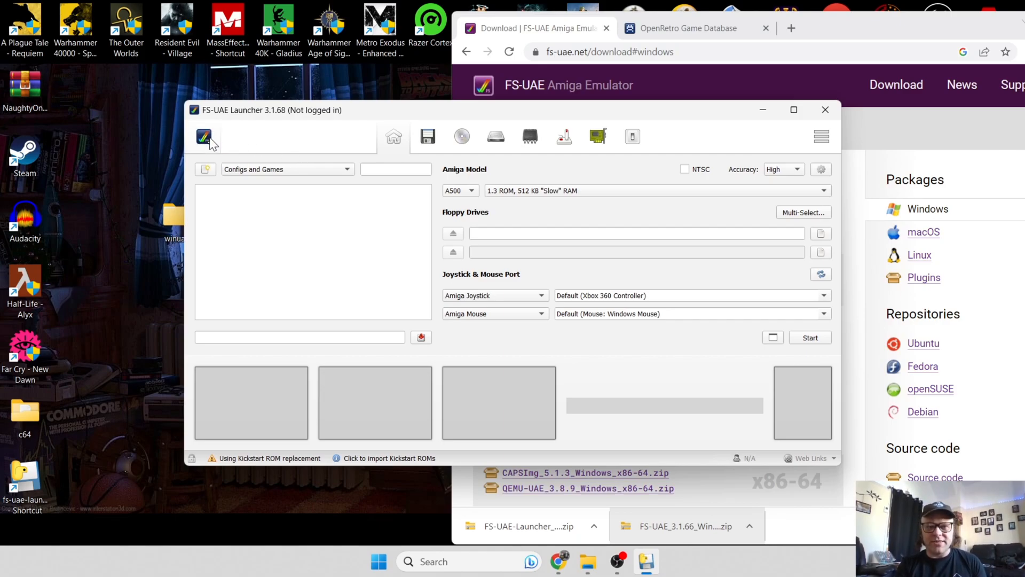
{"action": "left_click", "coordinate": [205, 137]}
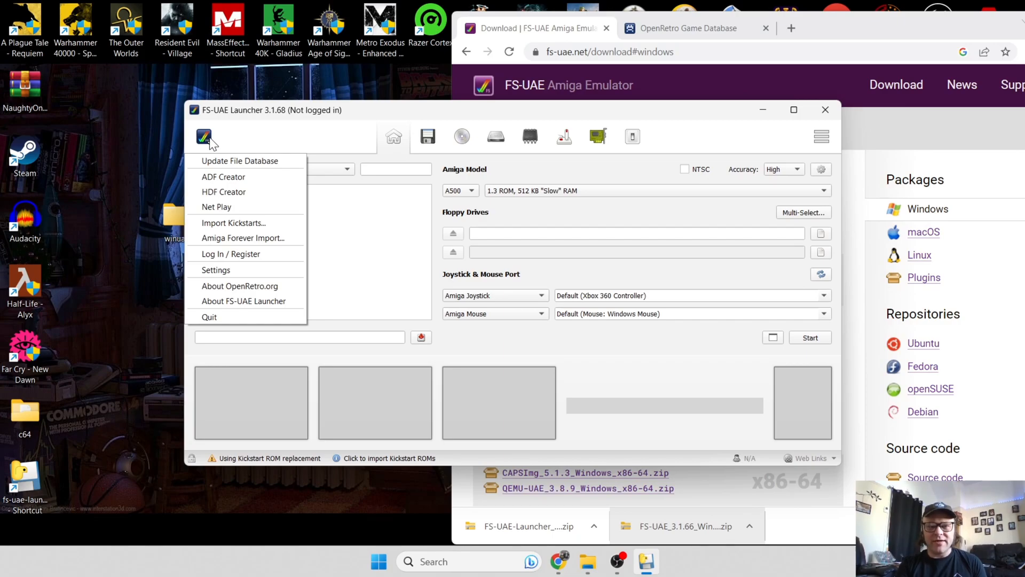
{"action": "mouse_move", "coordinate": [231, 254]}
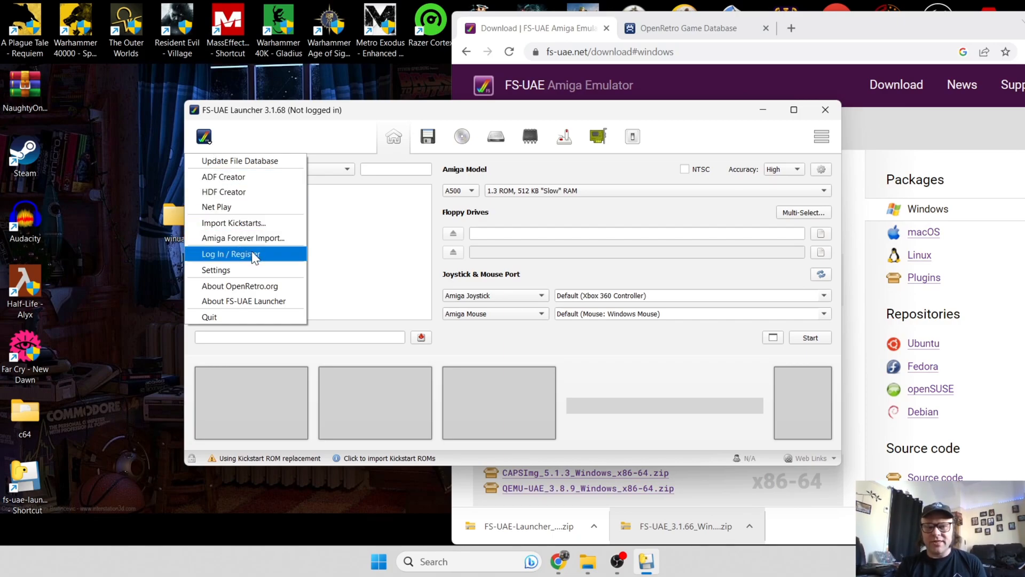
Log in to OpenRetro through Log In / Register with the account e-mail and password.
{"action": "left_click", "coordinate": [230, 253]}
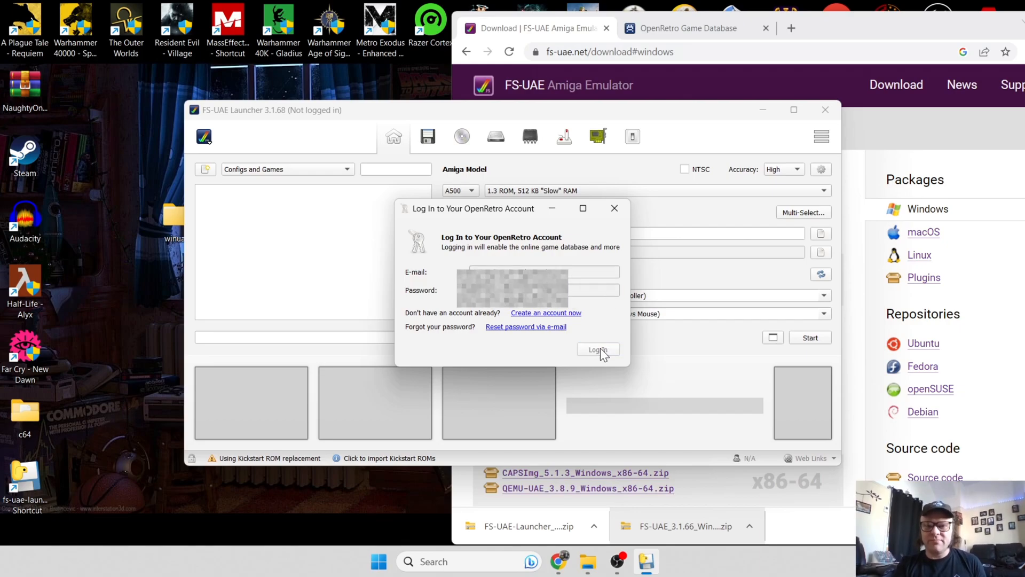
{"action": "left_click", "coordinate": [596, 350]}
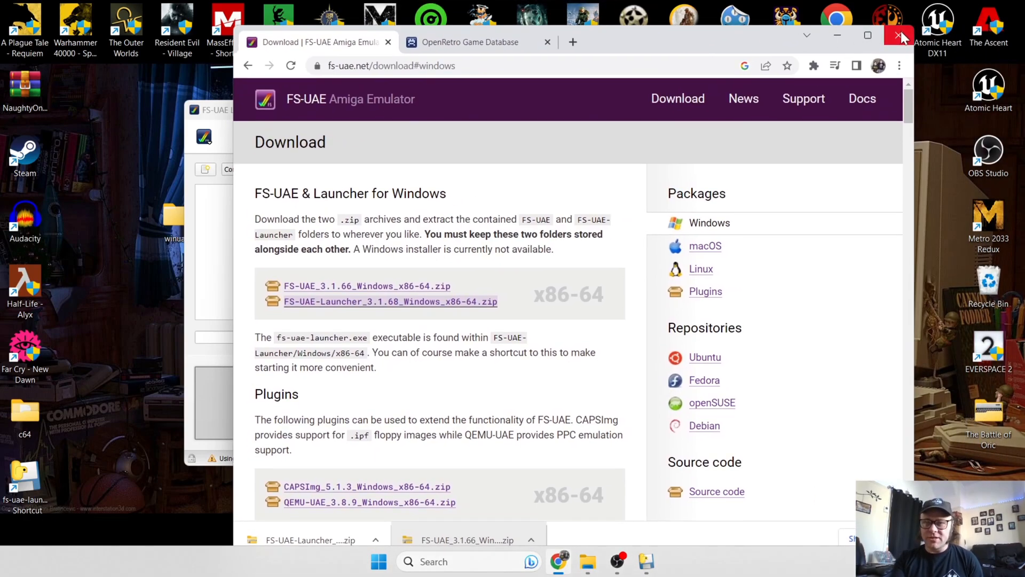
Close the browser, scroll through the populated Configs and Games list, then close the launcher.
{"action": "left_click", "coordinate": [900, 36]}
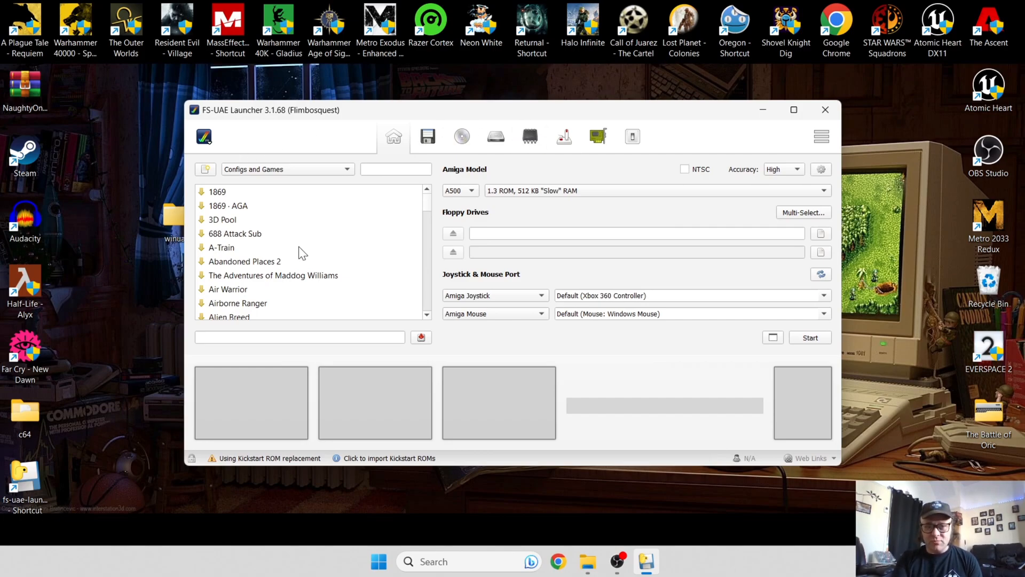
{"action": "mouse_move", "coordinate": [323, 293]}
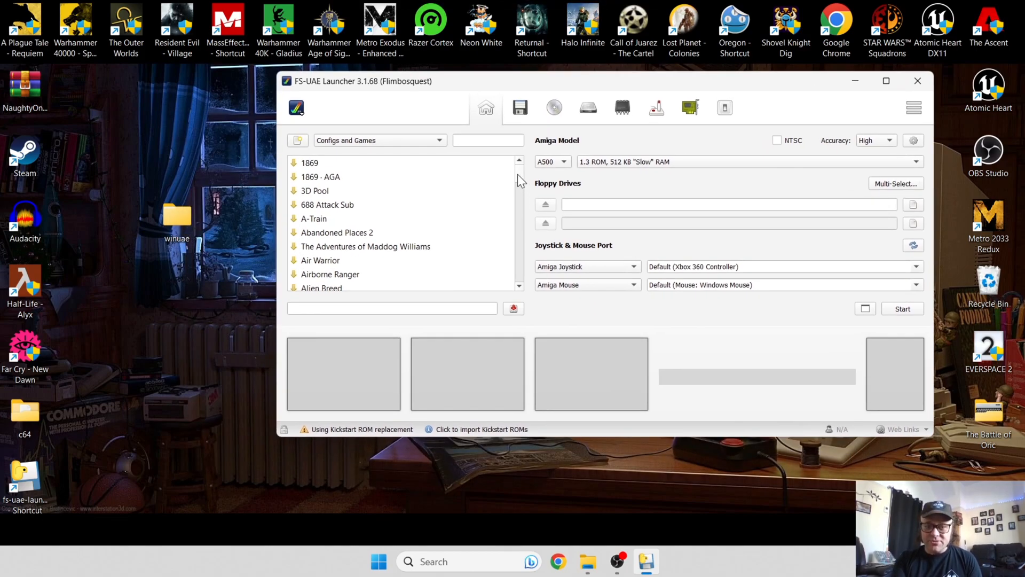
{"action": "scroll", "scroll_direction": "down", "scroll_amount": 3}
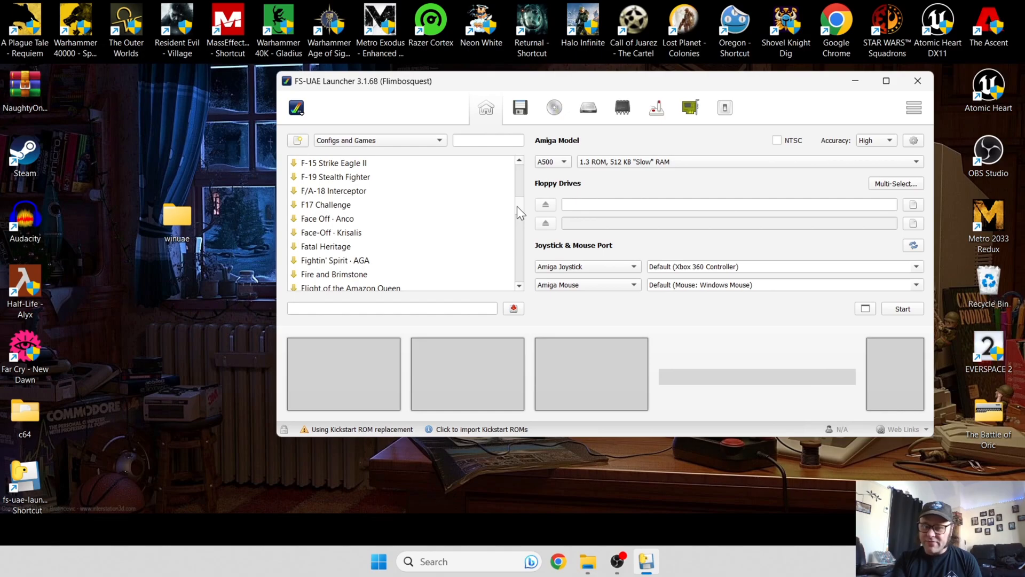
{"action": "scroll", "scroll_direction": "down", "scroll_amount": 3}
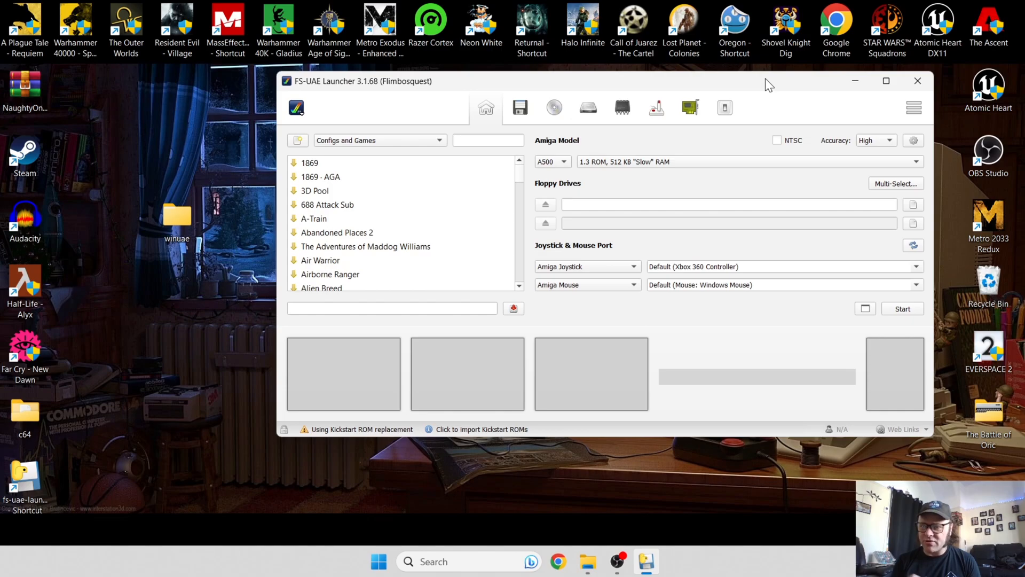
{"action": "mouse_move", "coordinate": [917, 81]}
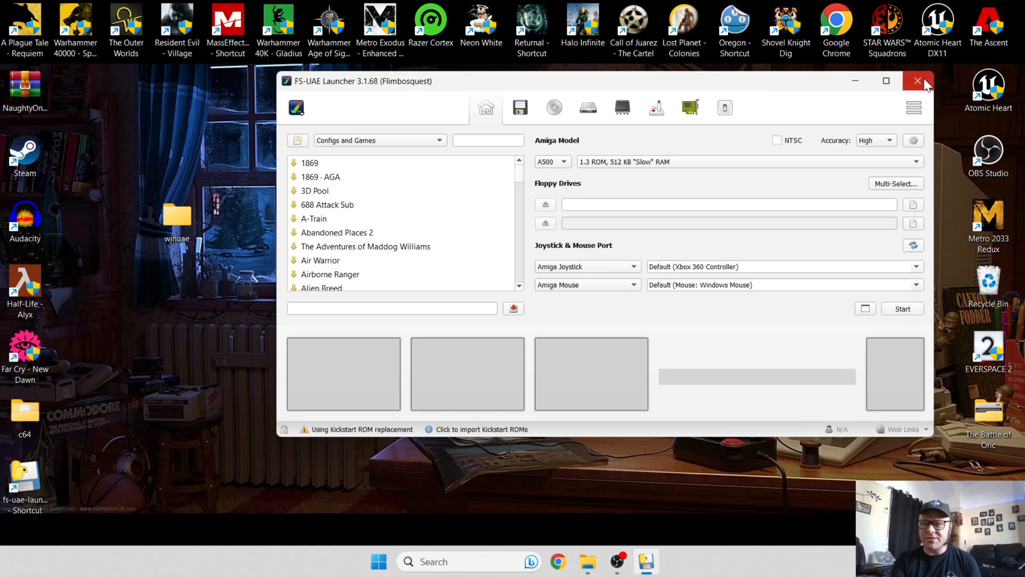
{"action": "left_click", "coordinate": [917, 81]}
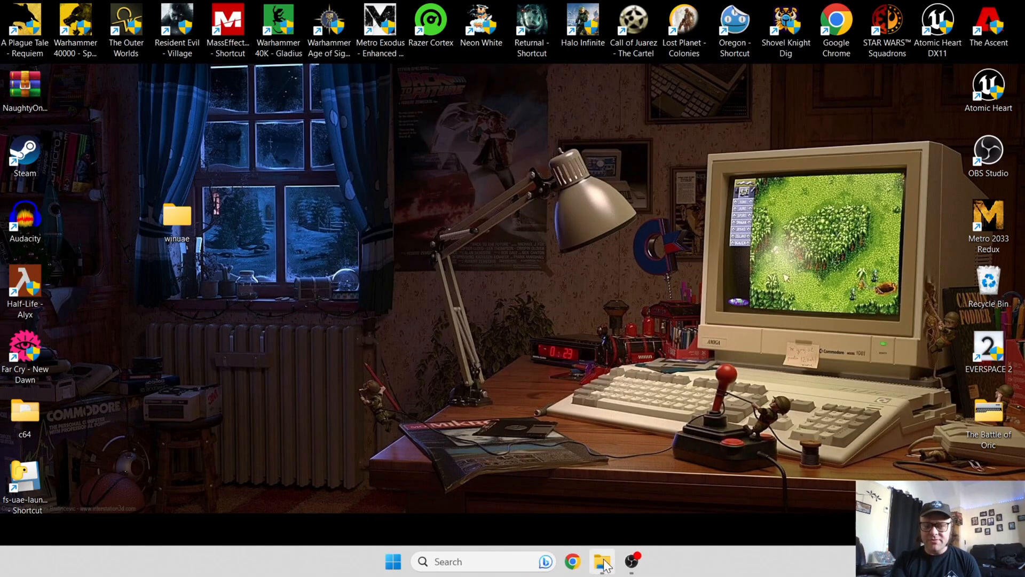
Create a WHDLoad folder in Documents/FS-UAE and drag the desktop NaughtyOnes zip into it.
{"action": "left_click", "coordinate": [601, 561]}
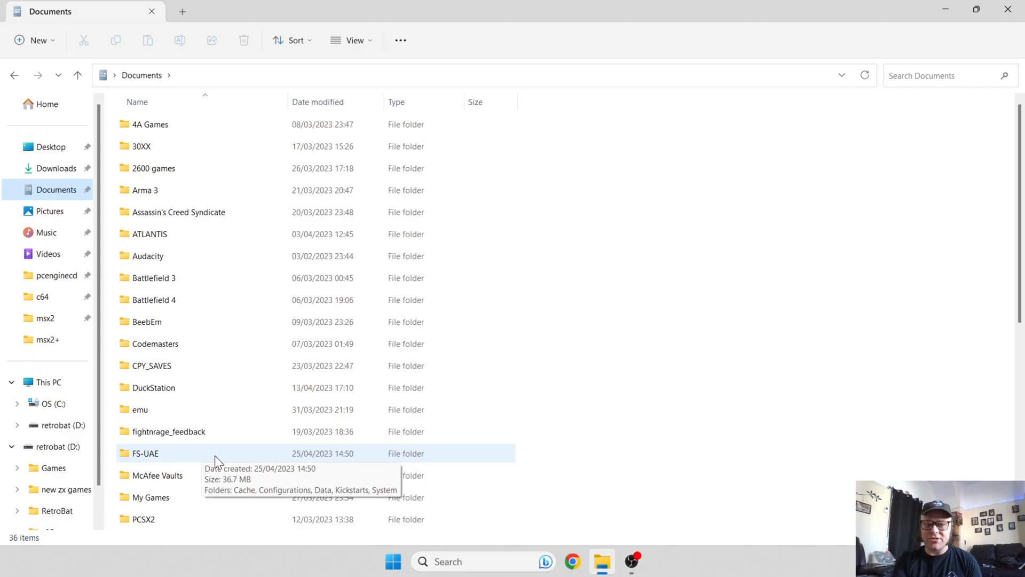
{"action": "double_click", "coordinate": [145, 453]}
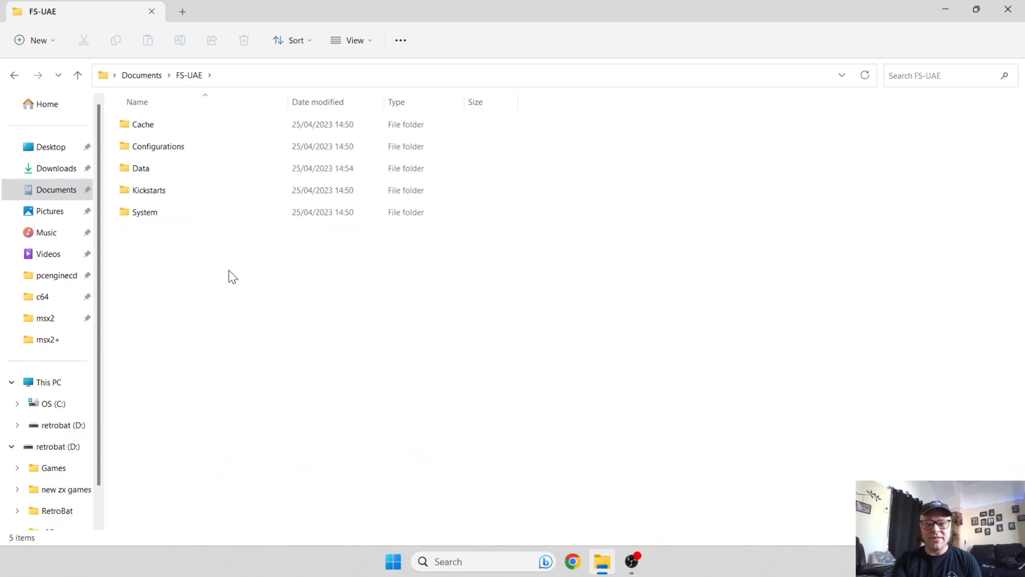
{"action": "right_click", "coordinate": [234, 275]}
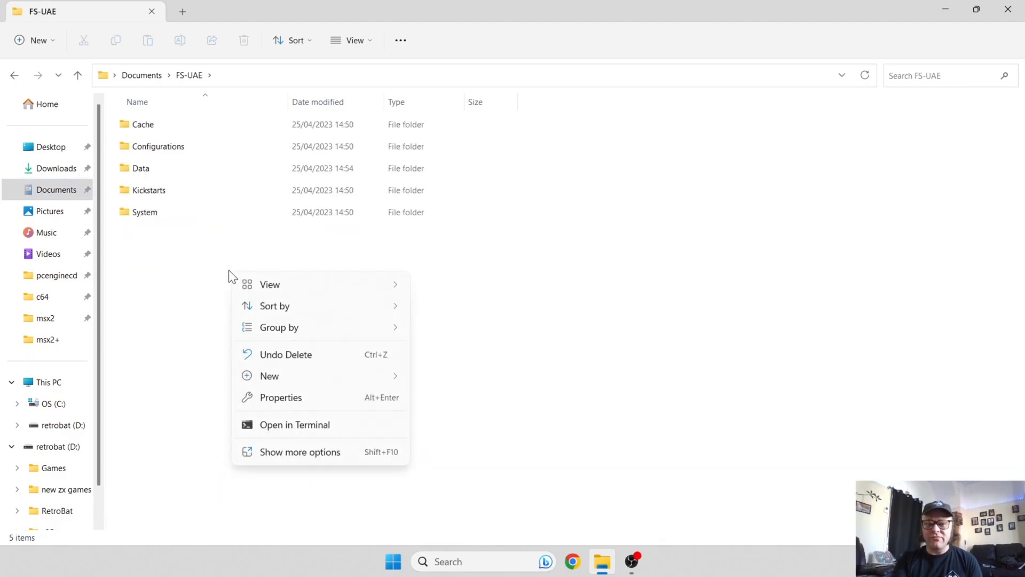
{"action": "mouse_move", "coordinate": [321, 375]}
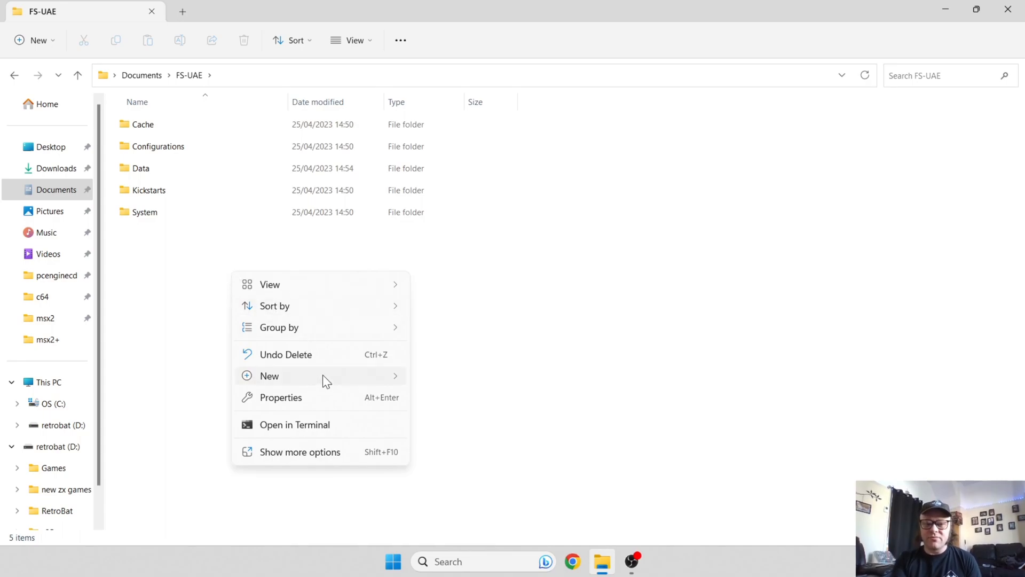
{"action": "left_click", "coordinate": [269, 375]}
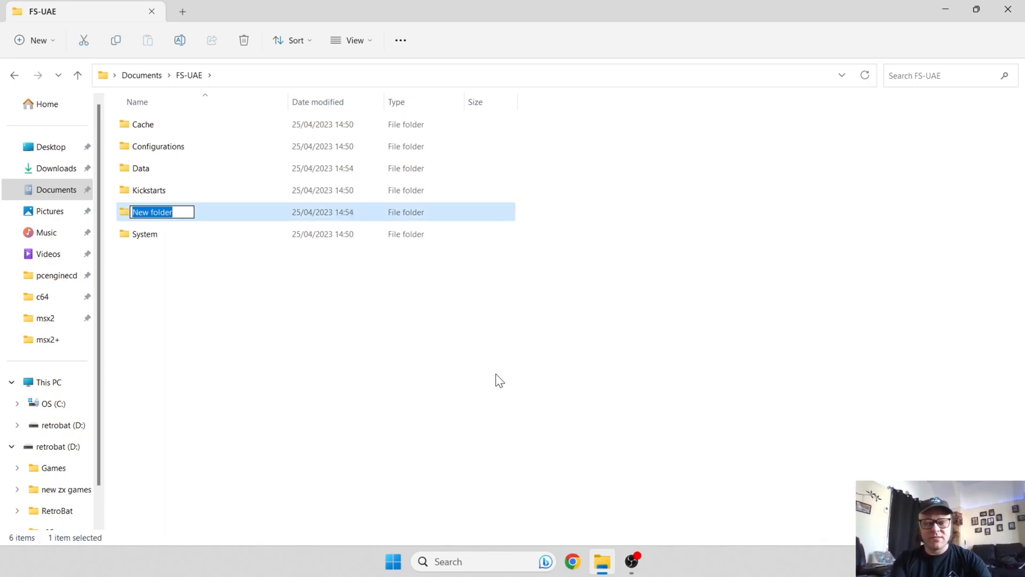
{"action": "type", "text": "WHDLoad"}
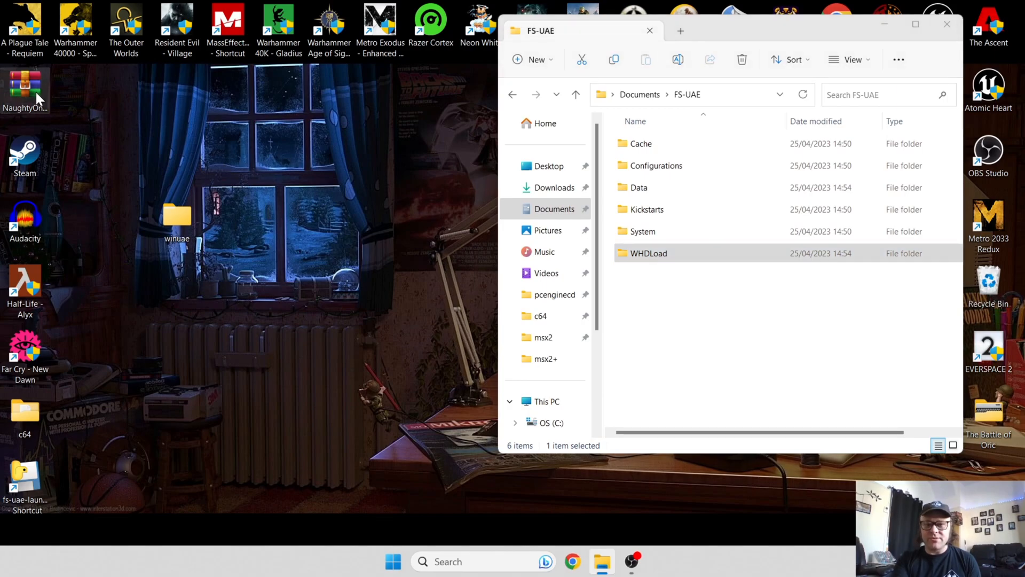
{"action": "left_click_drag", "start_coordinate": [24, 91], "coordinate": [680, 373]}
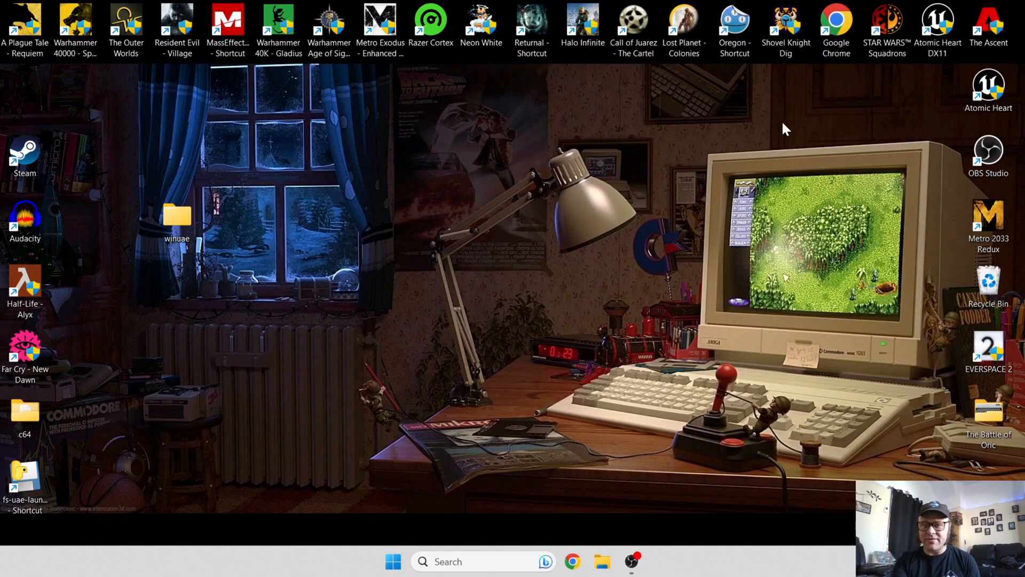
{"action": "mouse_move", "coordinate": [125, 469]}
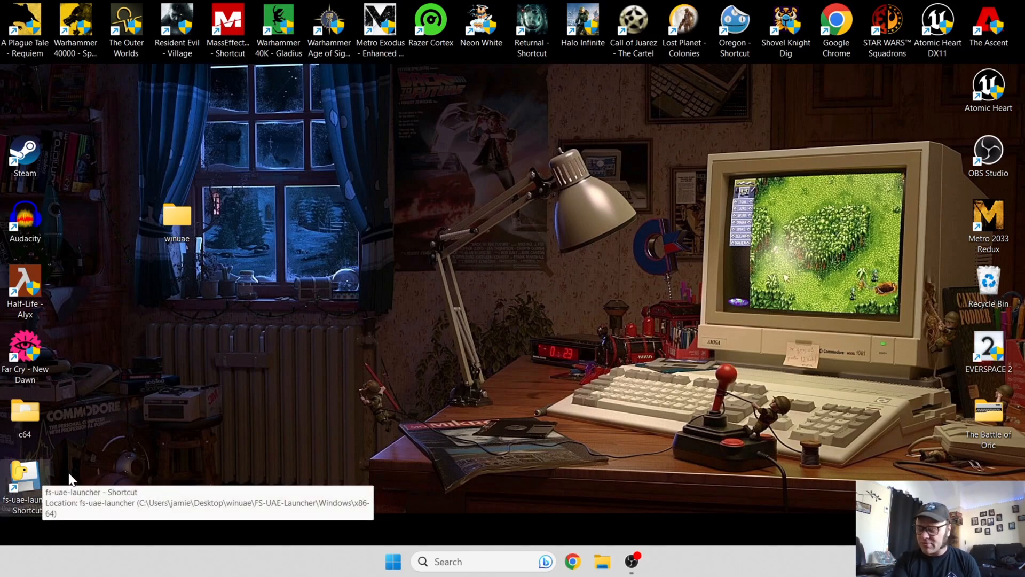
{"action": "mouse_move", "coordinate": [20, 477]}
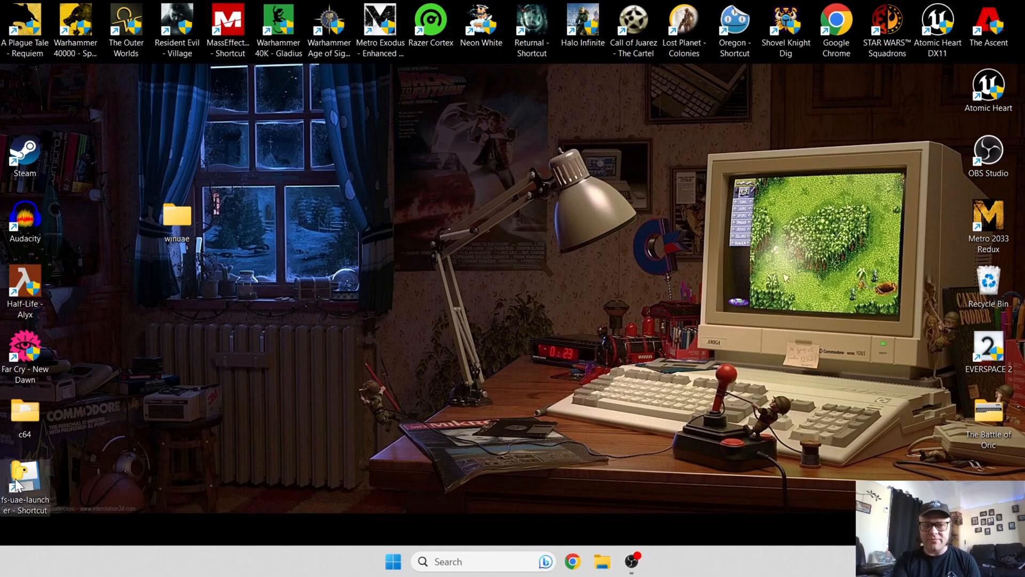
Launch fs-uae-launcher from its shortcut, maximize it, and choose Main Menu > Import Kickstarts.
{"action": "double_click", "coordinate": [25, 471]}
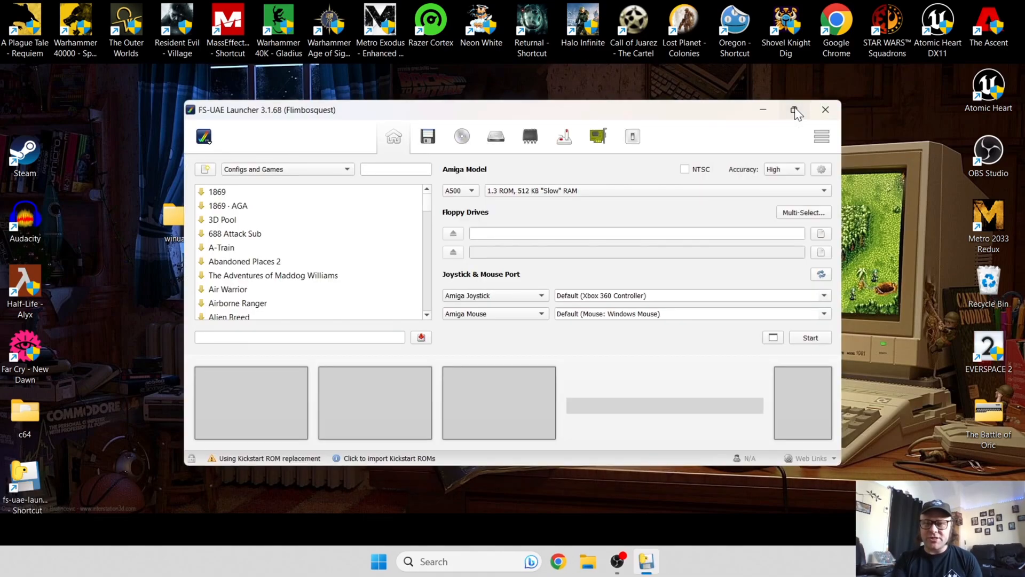
{"action": "left_click", "coordinate": [797, 110]}
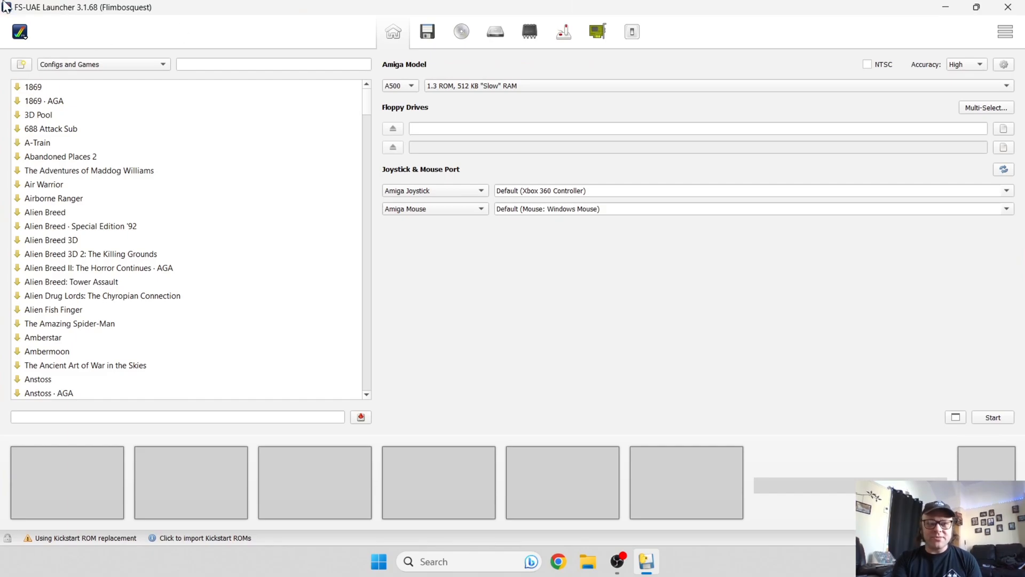
{"action": "left_click", "coordinate": [20, 32]}
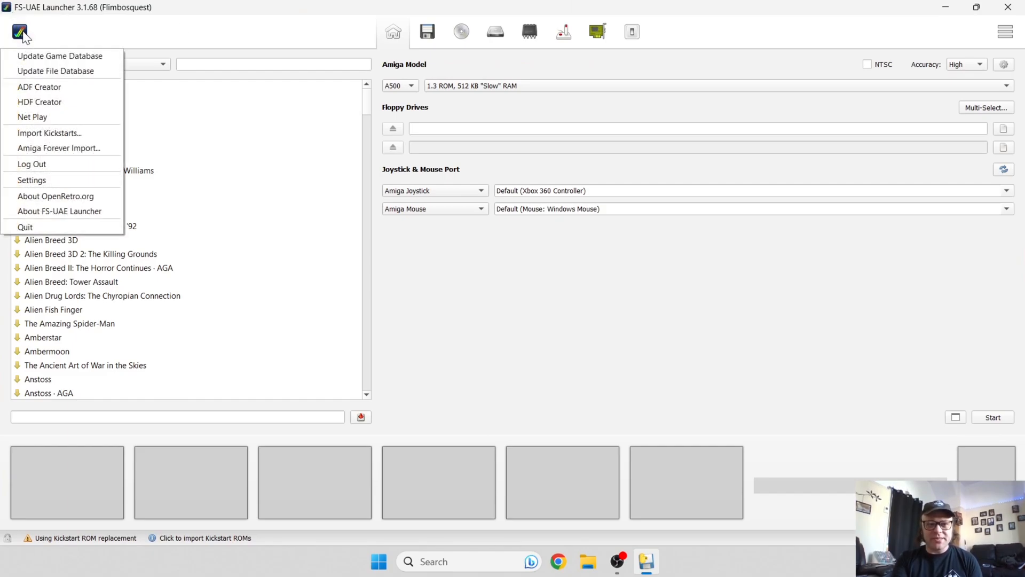
{"action": "mouse_move", "coordinate": [49, 133]}
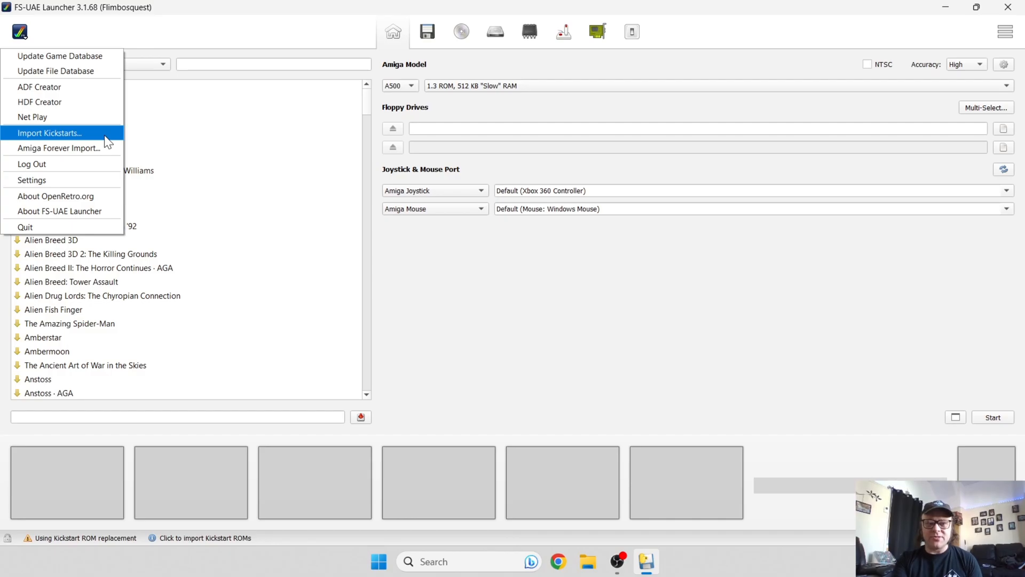
{"action": "left_click", "coordinate": [47, 133]}
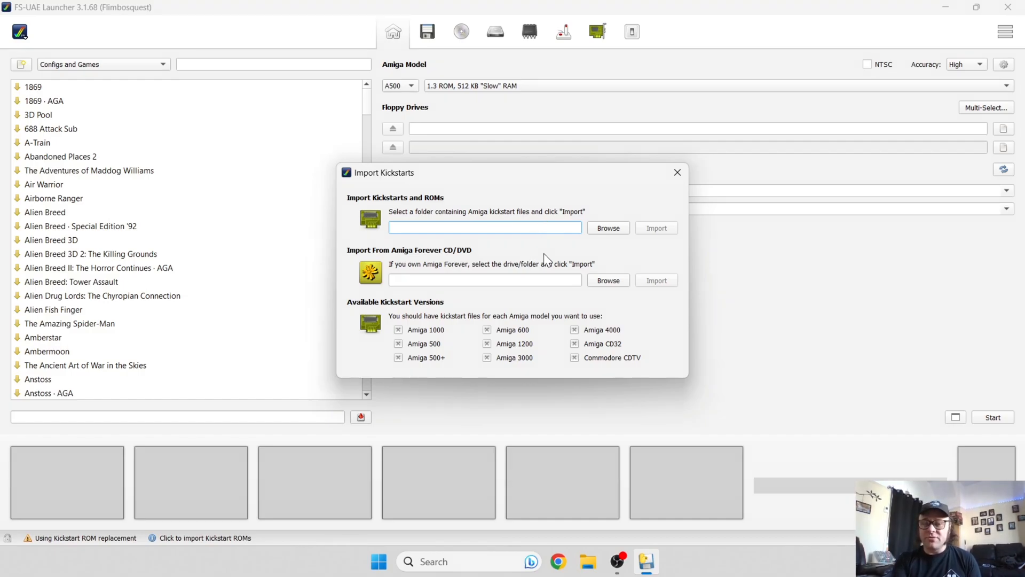
{"action": "mouse_move", "coordinate": [580, 260]}
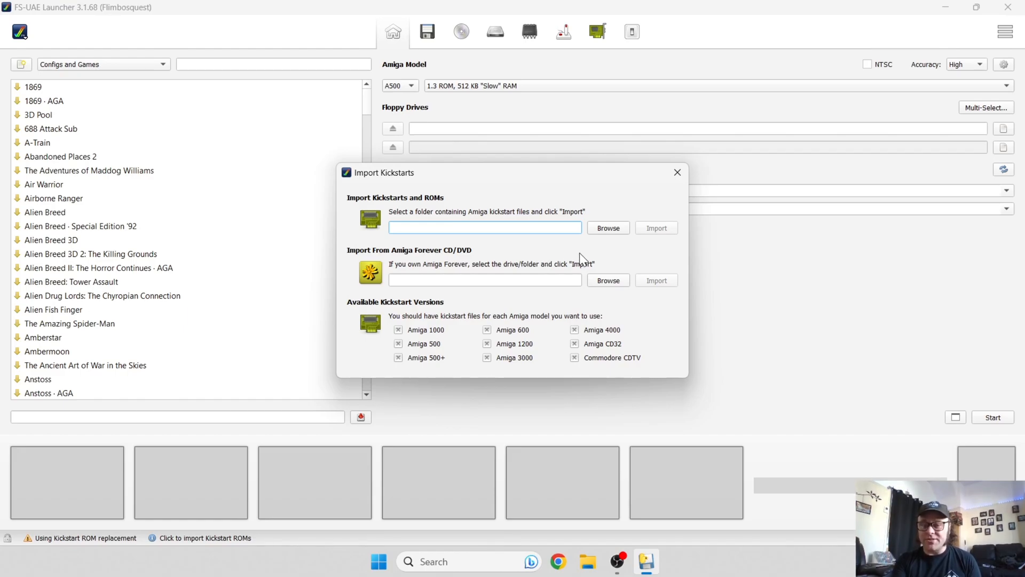
{"action": "mouse_move", "coordinate": [571, 267]}
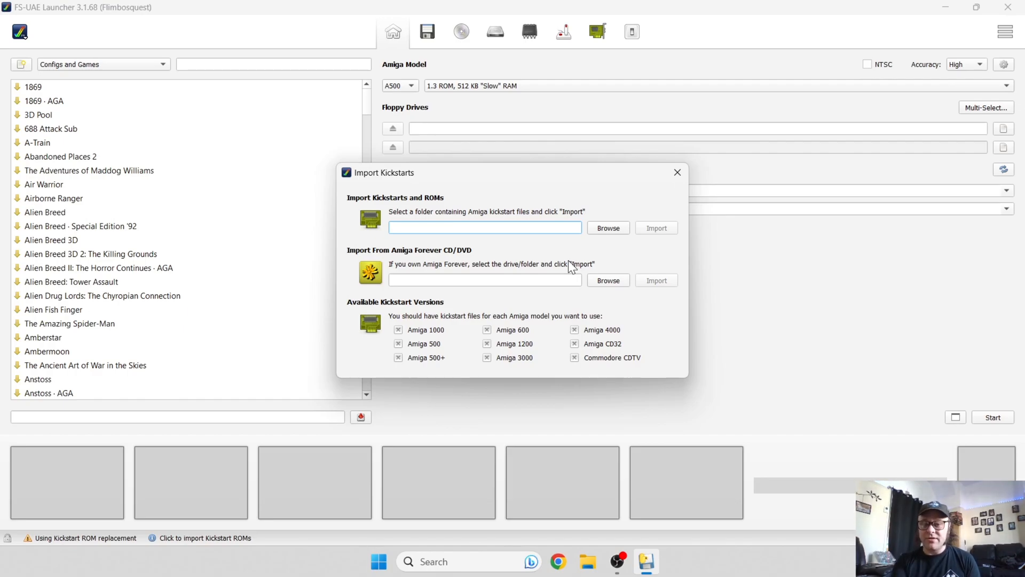
Import the 92 kickstart files from D:/RetroBat/bios, then close the log and importer.
{"action": "left_click", "coordinate": [606, 227]}
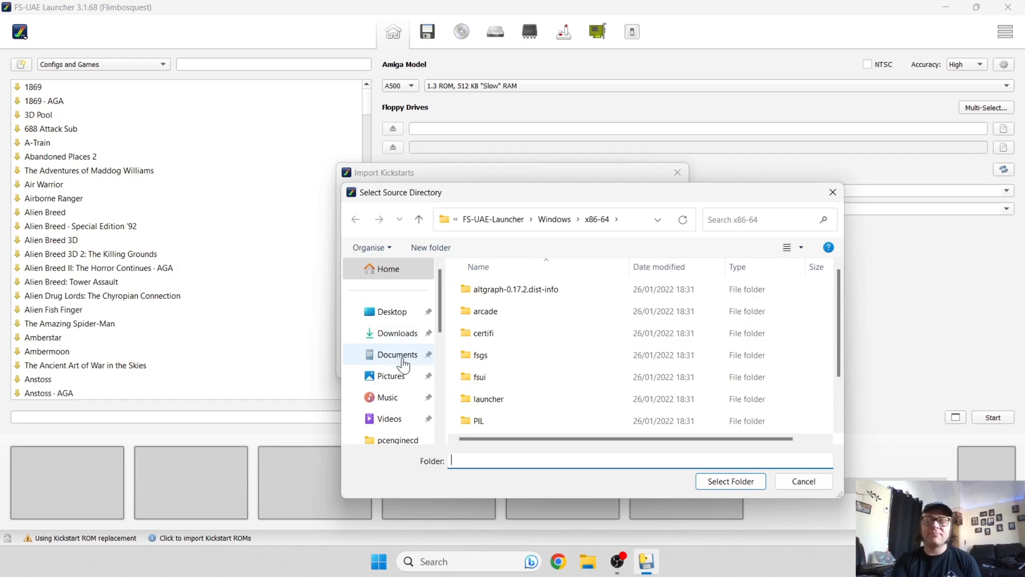
{"action": "left_click", "coordinate": [730, 481]}
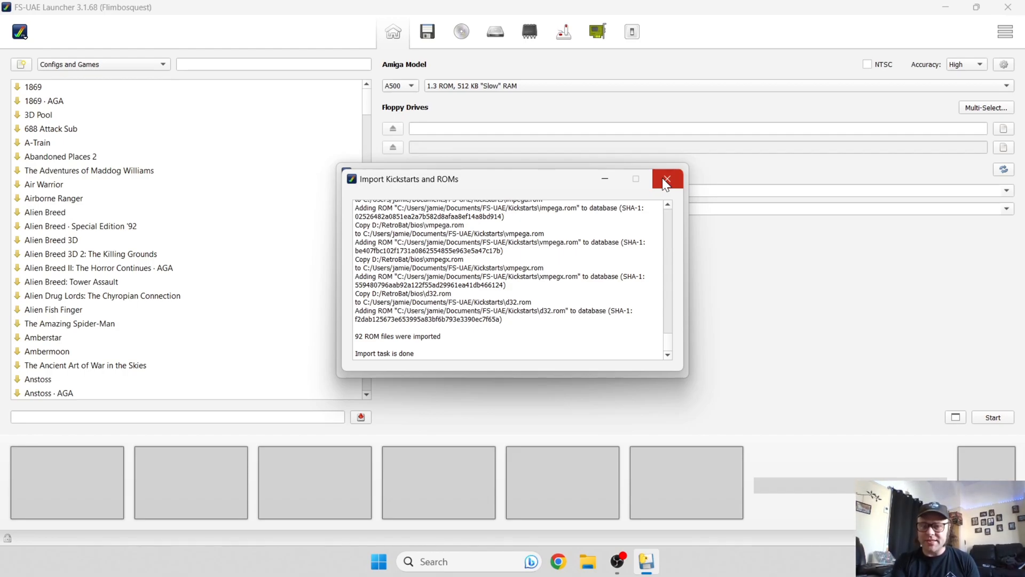
{"action": "left_click", "coordinate": [667, 179]}
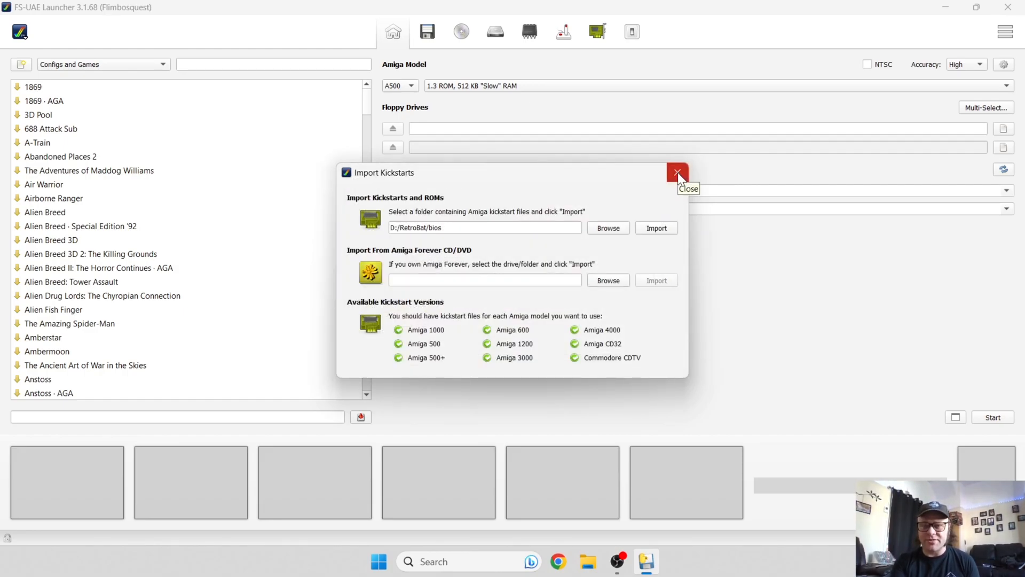
{"action": "left_click", "coordinate": [678, 173]}
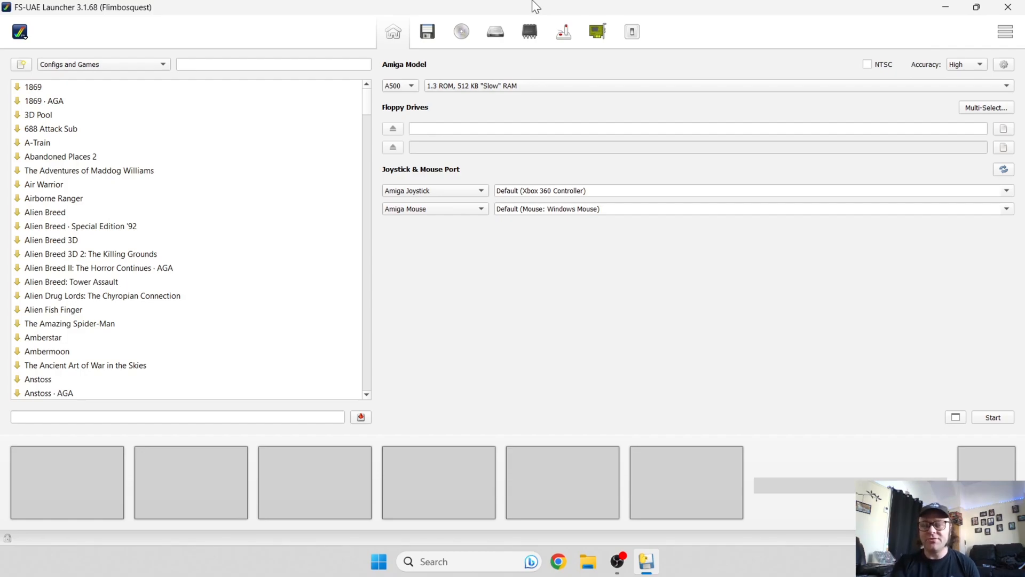
{"action": "mouse_move", "coordinate": [564, 196]}
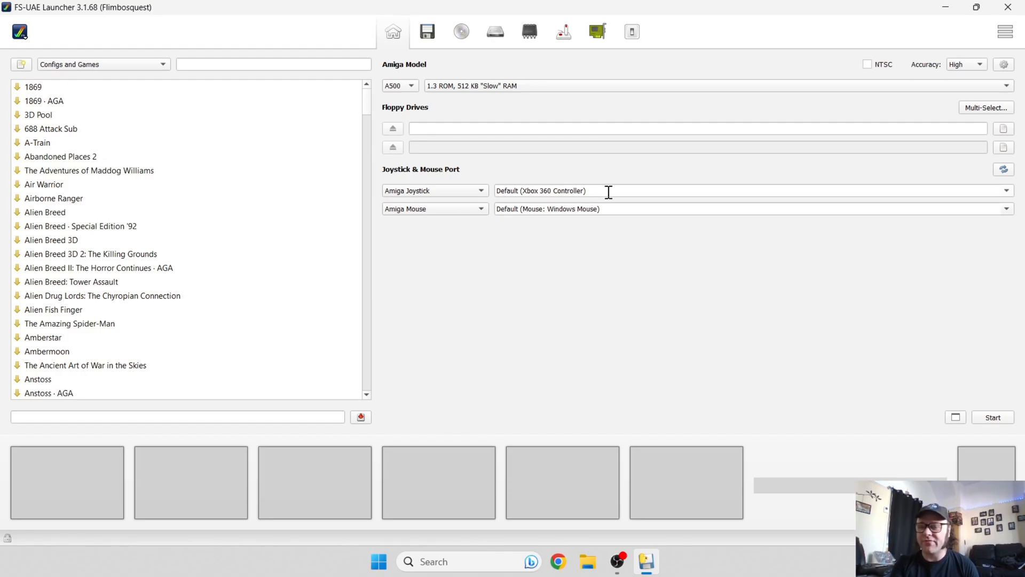
{"action": "mouse_move", "coordinate": [598, 321]}
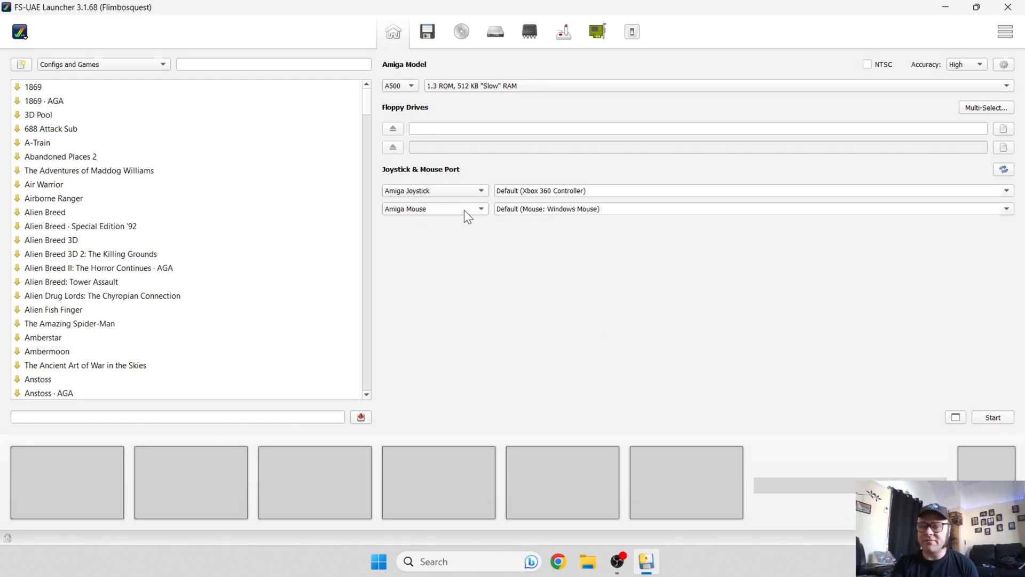
{"action": "mouse_move", "coordinate": [598, 312]}
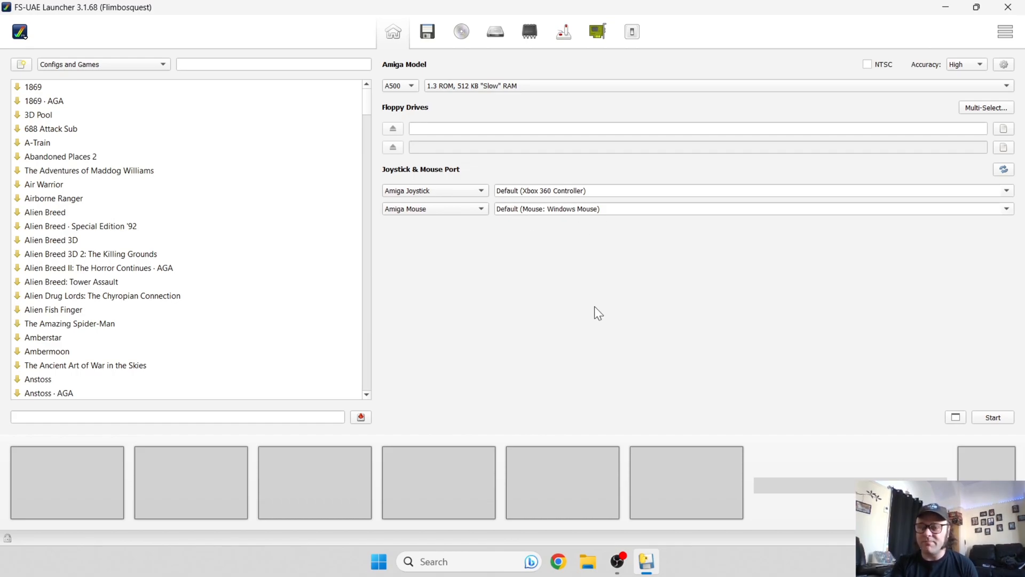
{"action": "mouse_move", "coordinate": [636, 312]}
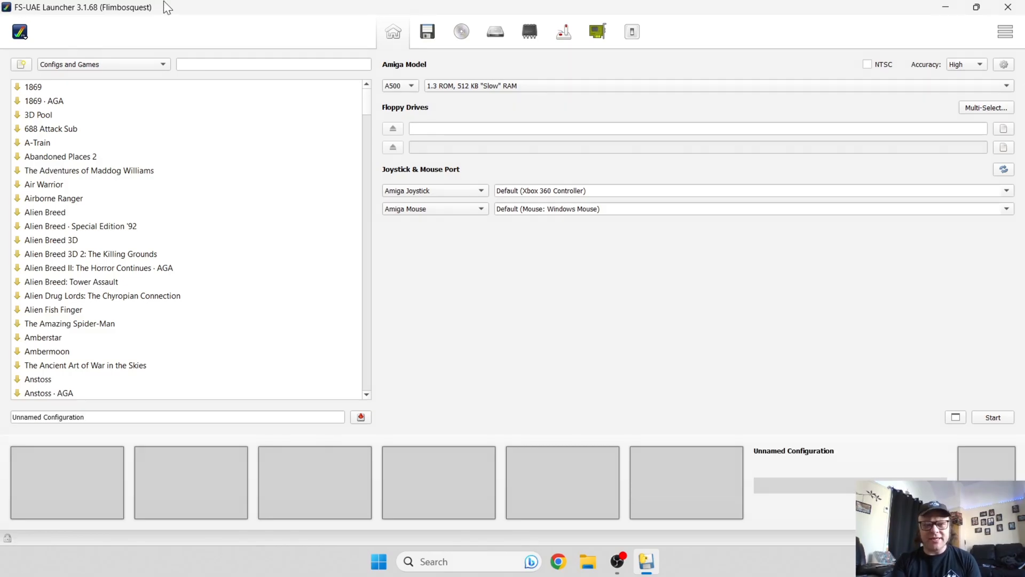
Set the Game Database to list only Available Games, then close Settings.
{"action": "left_click", "coordinate": [19, 32]}
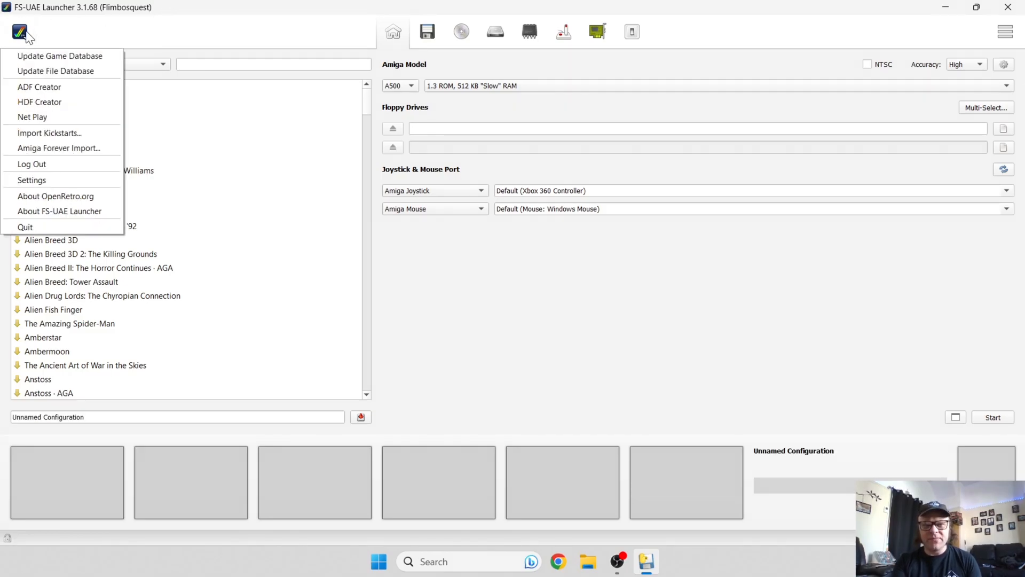
{"action": "left_click", "coordinate": [31, 180]}
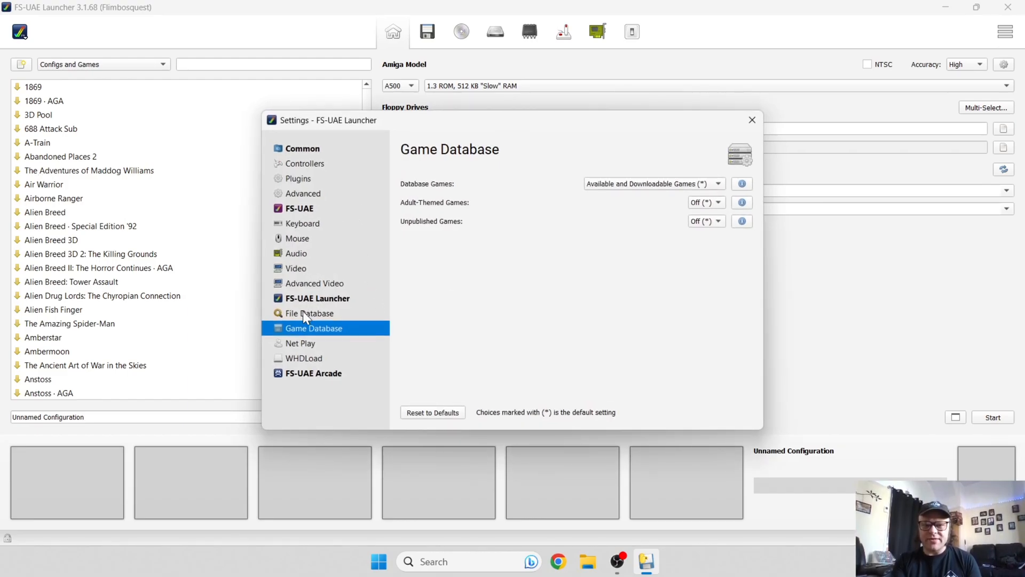
{"action": "mouse_move", "coordinate": [561, 186]}
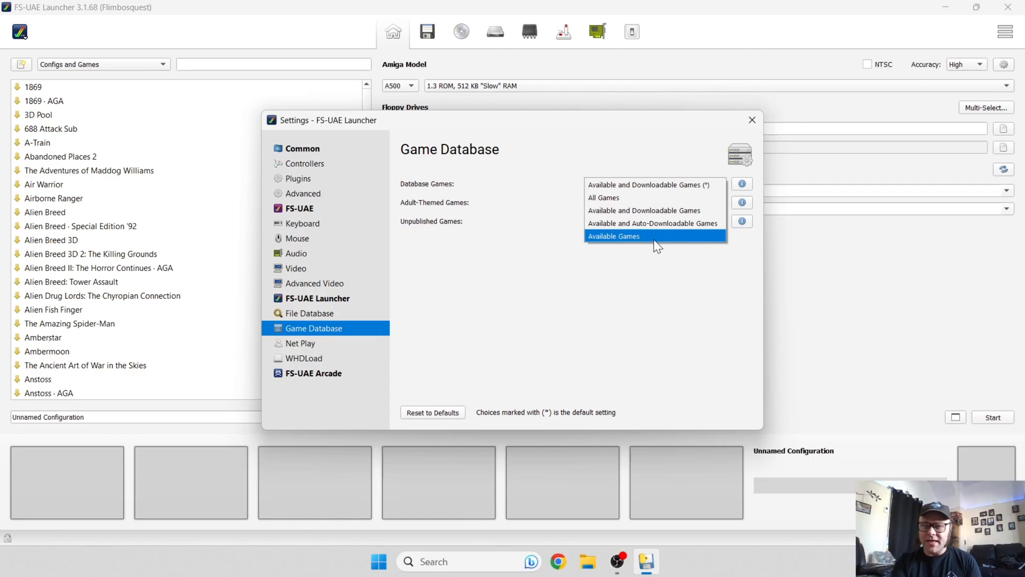
{"action": "left_click", "coordinate": [613, 236]}
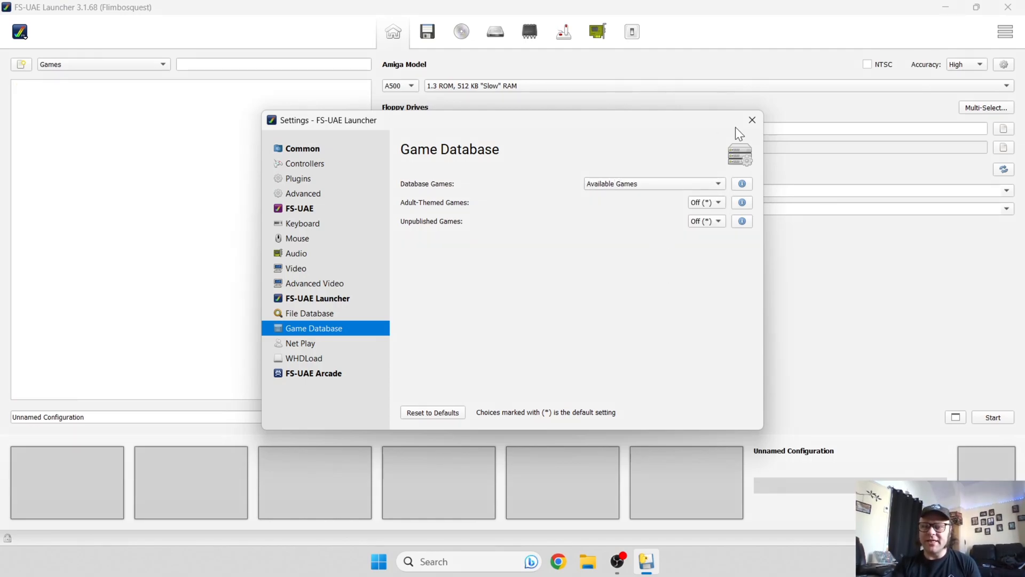
{"action": "left_click", "coordinate": [752, 119]}
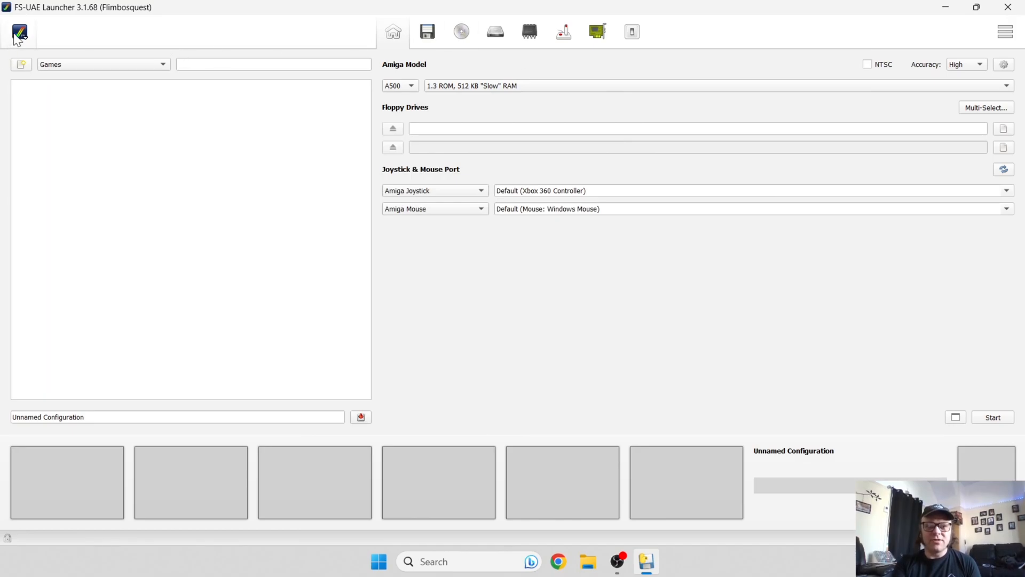
Run a file database scan for kickstarts, files and configurations, then close the scan window.
{"action": "left_click", "coordinate": [19, 31]}
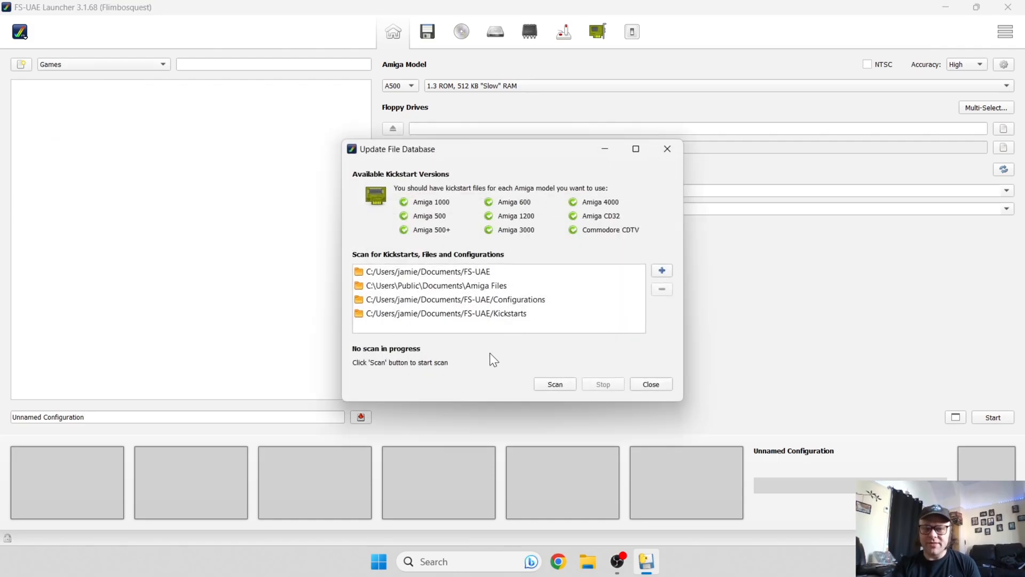
{"action": "left_click", "coordinate": [554, 383]}
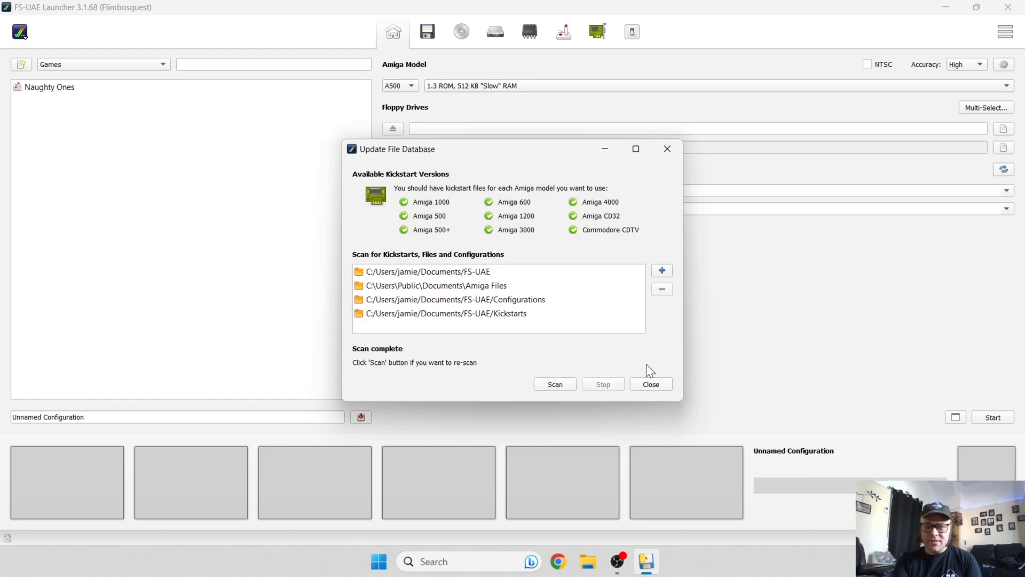
{"action": "mouse_move", "coordinate": [638, 353]}
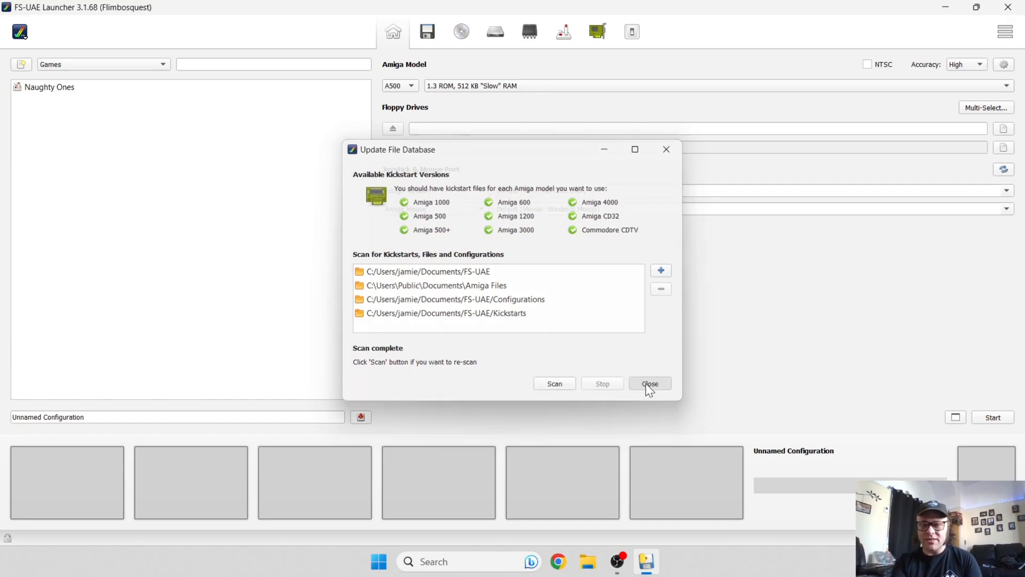
{"action": "left_click", "coordinate": [649, 383]}
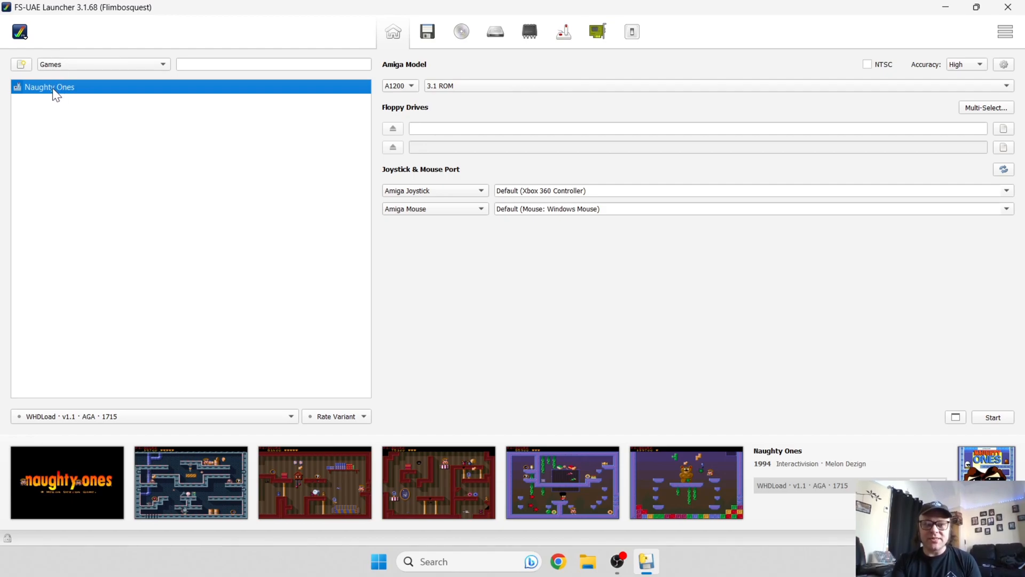
Launch Naughty Ones from the games list.
{"action": "left_click", "coordinate": [992, 416]}
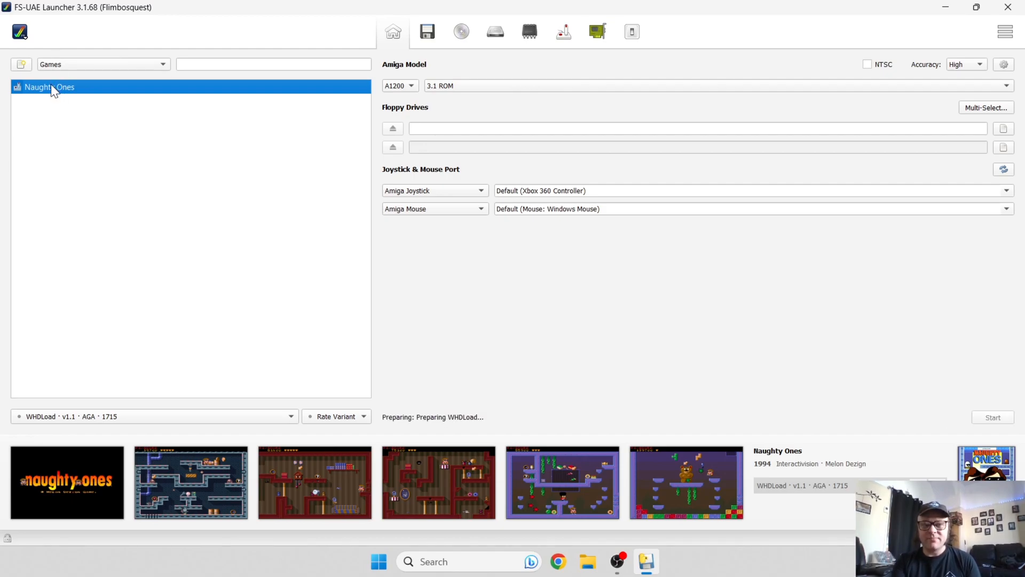
{"action": "mouse_move", "coordinate": [541, 6]}
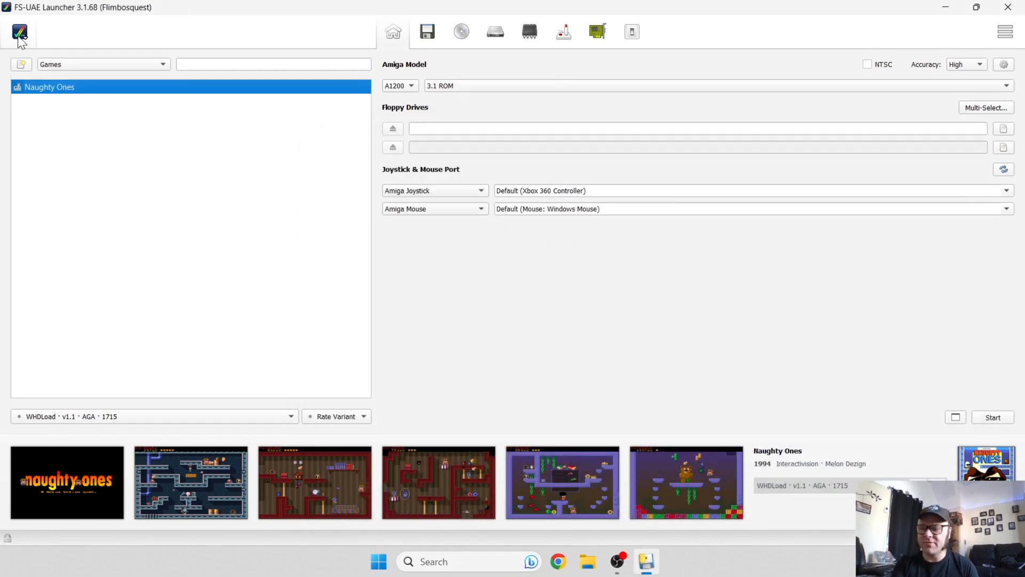
{"action": "mouse_move", "coordinate": [19, 32]}
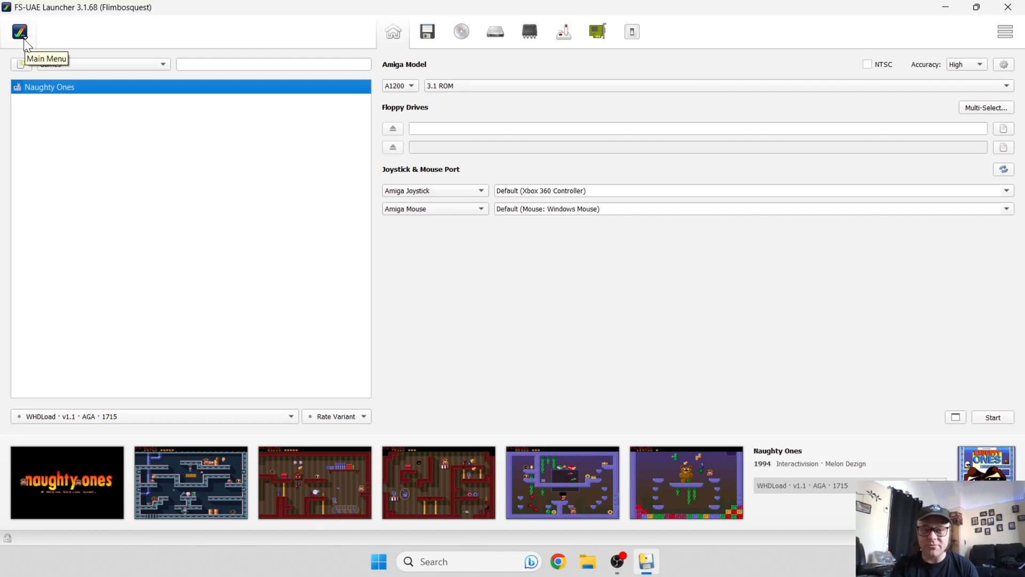
Turn on 'Start FS-UAE in fullscreen mode' in the Video settings.
{"action": "left_click", "coordinate": [19, 31]}
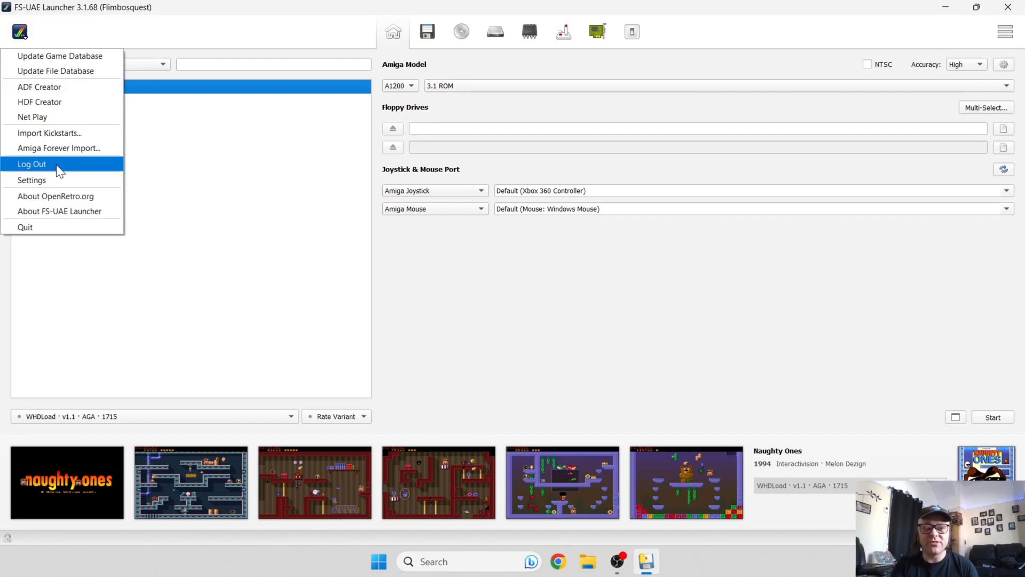
{"action": "left_click", "coordinate": [32, 180]}
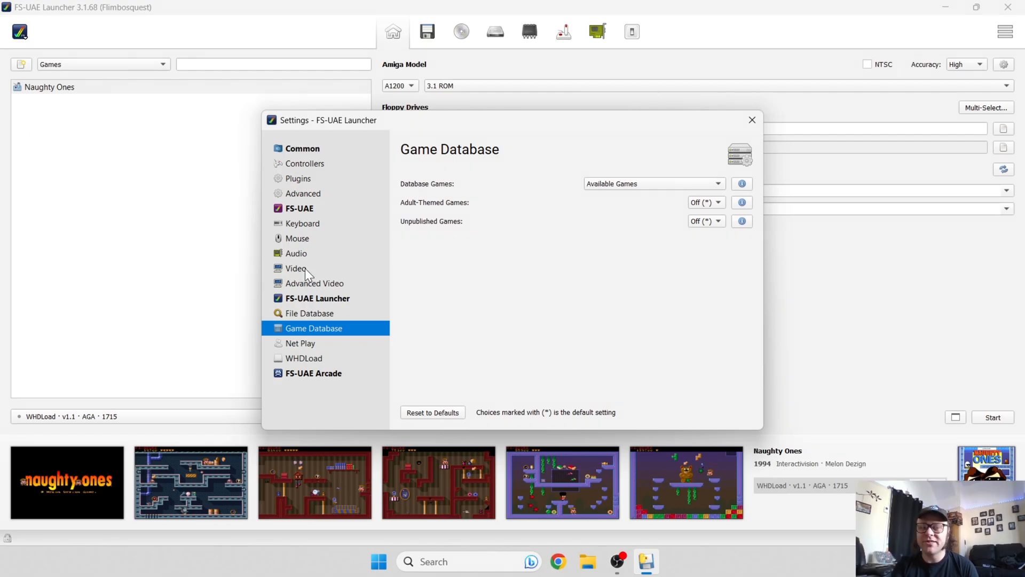
{"action": "left_click", "coordinate": [295, 268]}
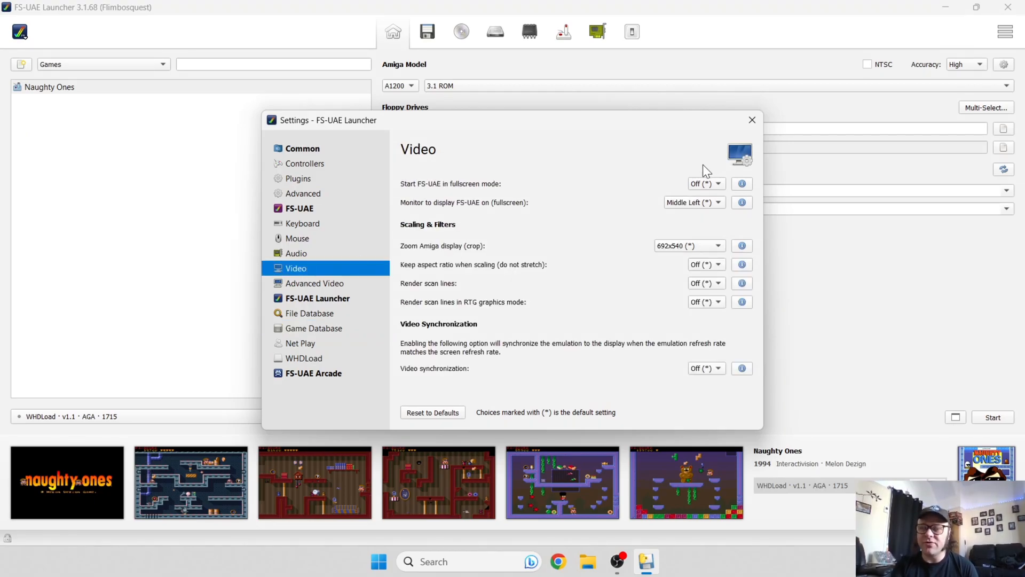
{"action": "mouse_move", "coordinate": [713, 184]}
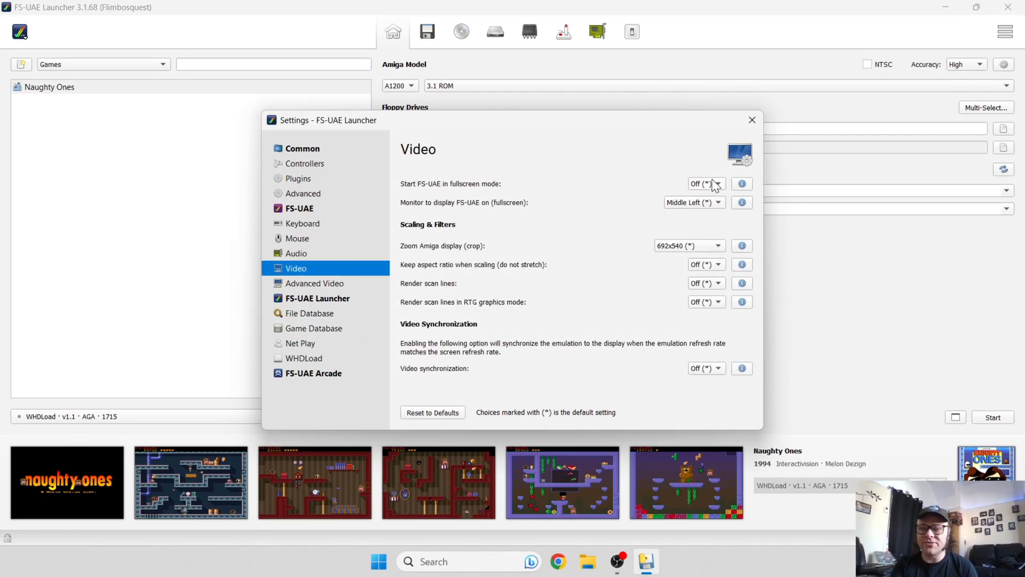
{"action": "left_click", "coordinate": [705, 184]}
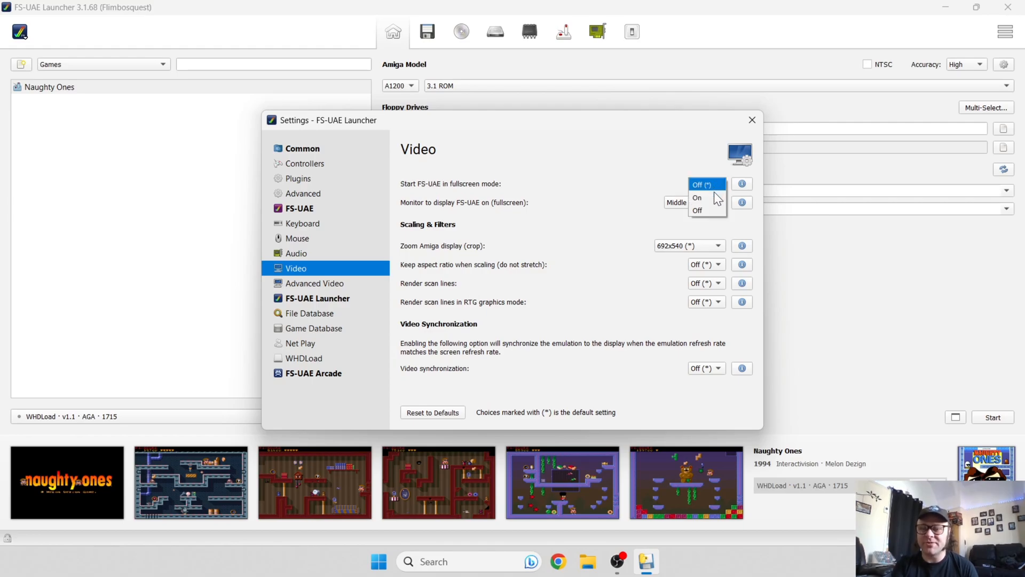
{"action": "left_click", "coordinate": [696, 197]}
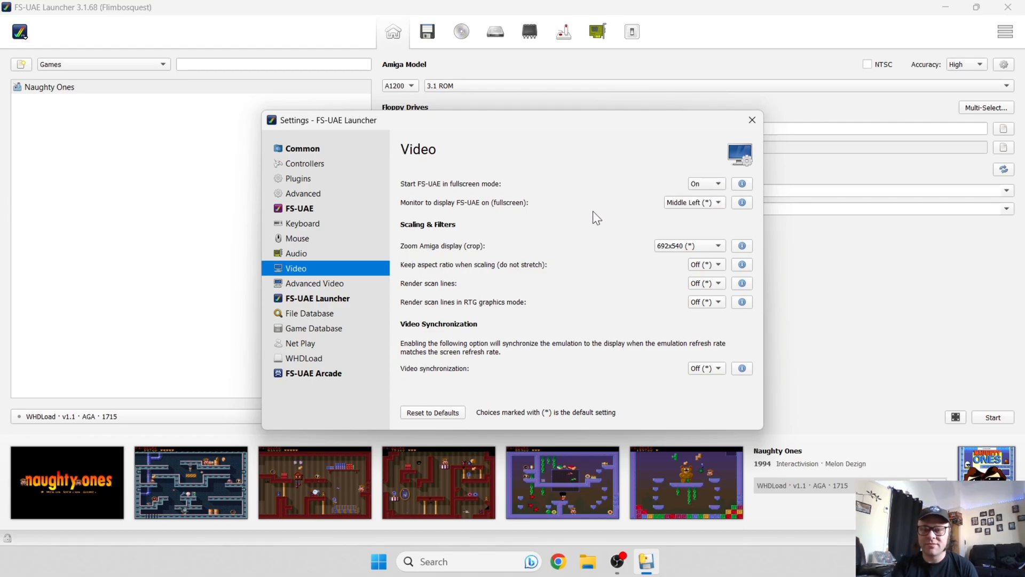
{"action": "mouse_move", "coordinate": [627, 272]}
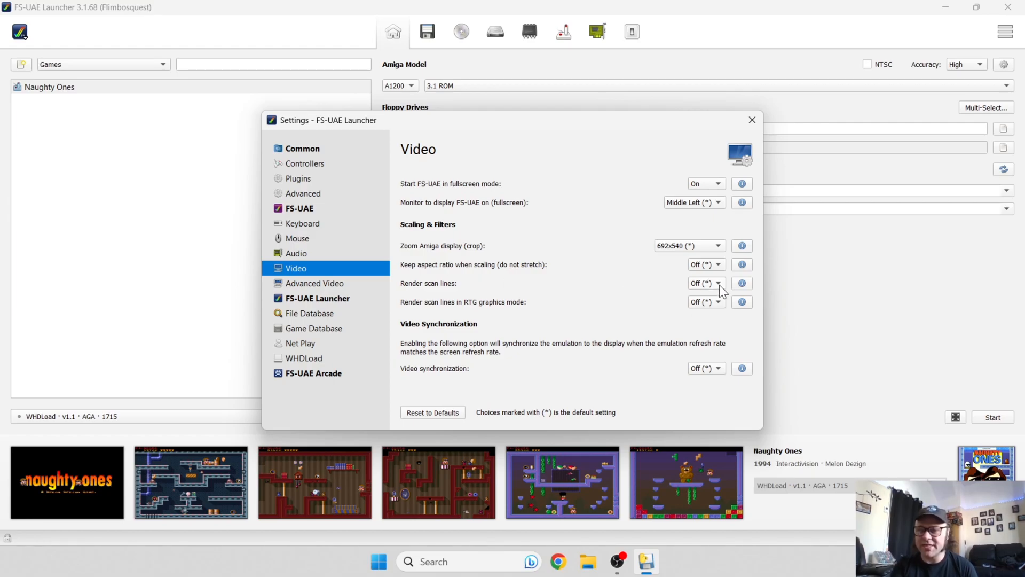
{"action": "mouse_move", "coordinate": [639, 298]}
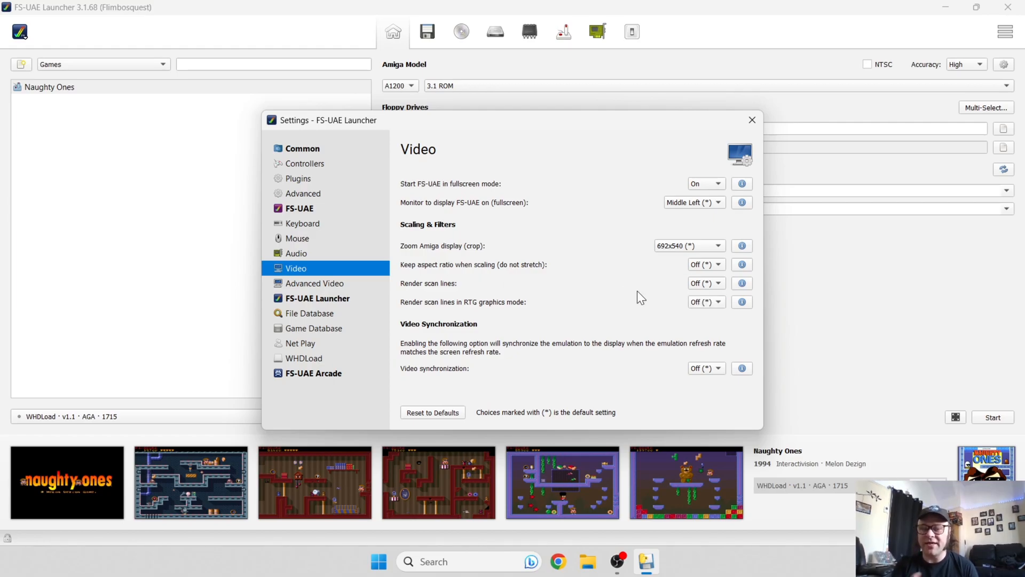
{"action": "mouse_move", "coordinate": [441, 196]}
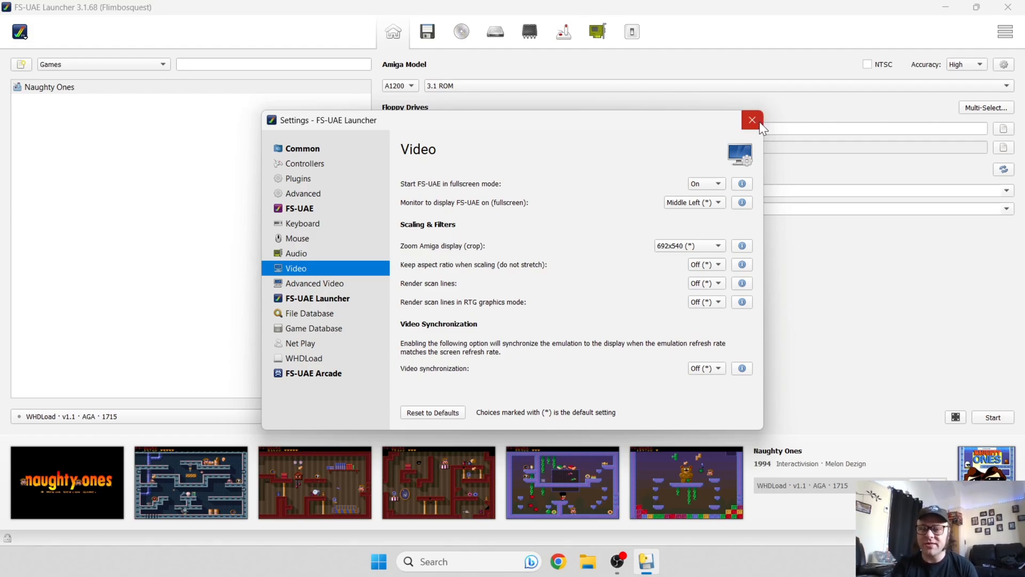
Close Settings and launch Naughty Ones in fullscreen.
{"action": "left_click", "coordinate": [751, 120]}
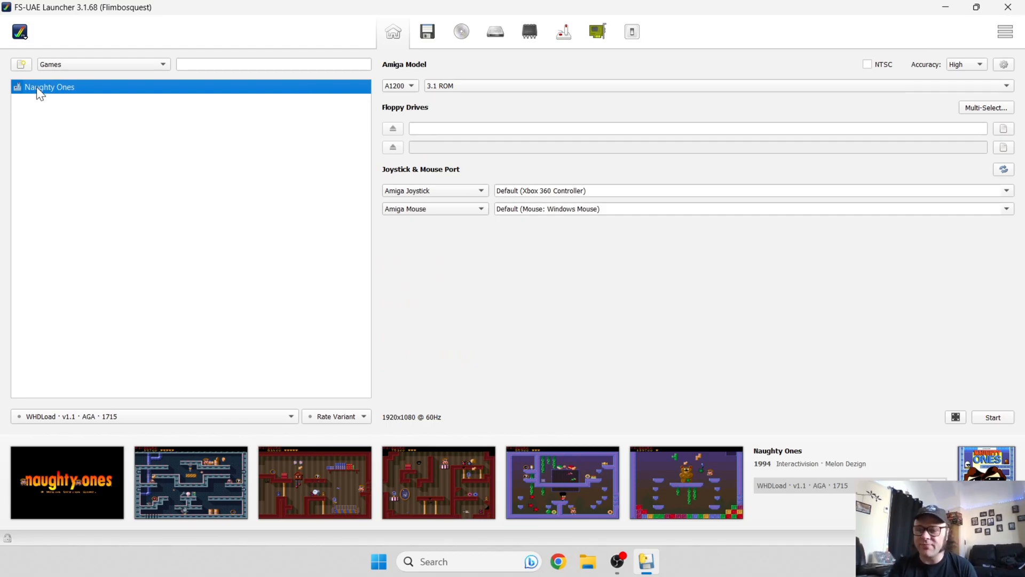
{"action": "left_click", "coordinate": [991, 417]}
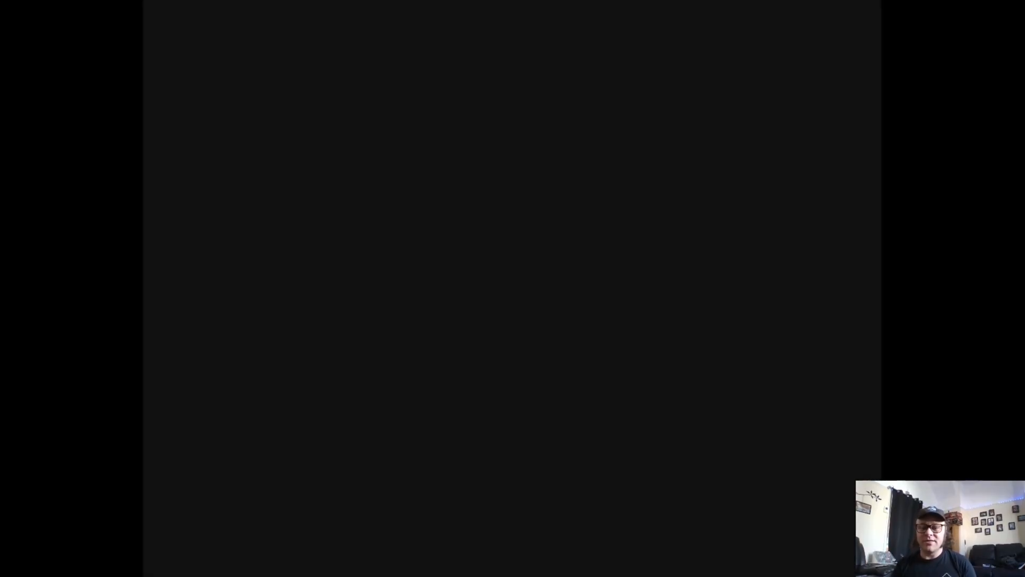